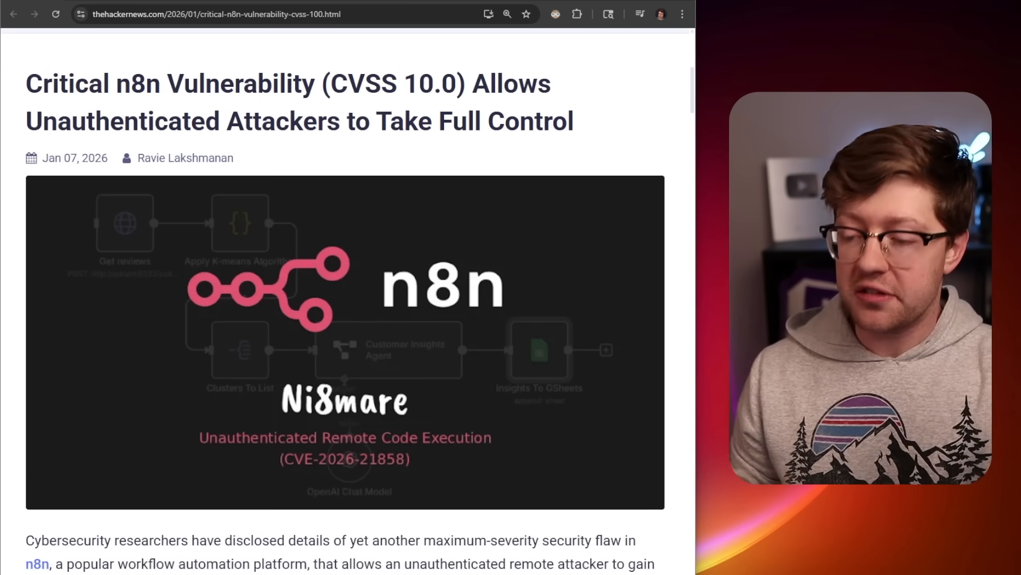
mouse_move(209, 31)
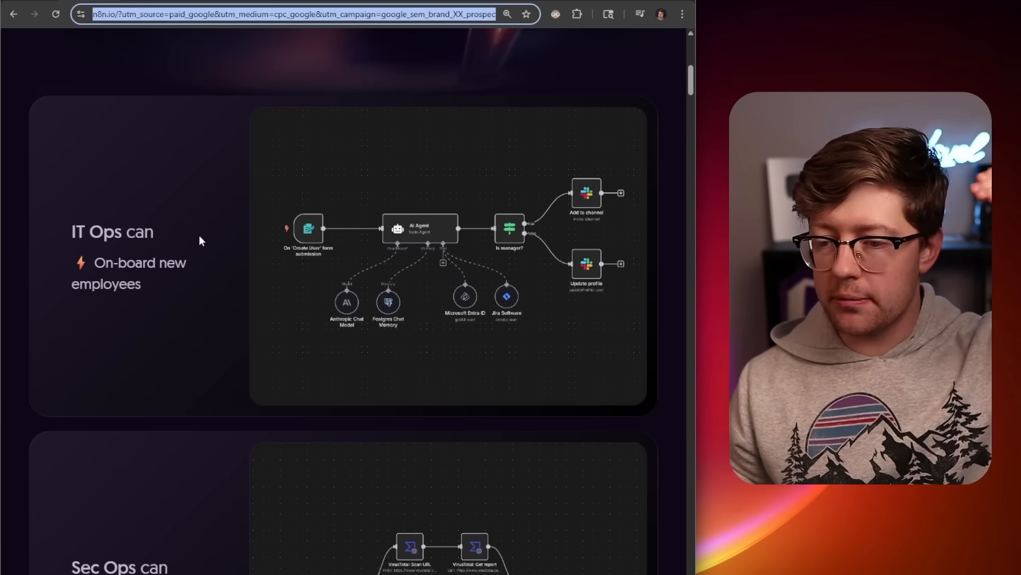
mouse_move(356, 319)
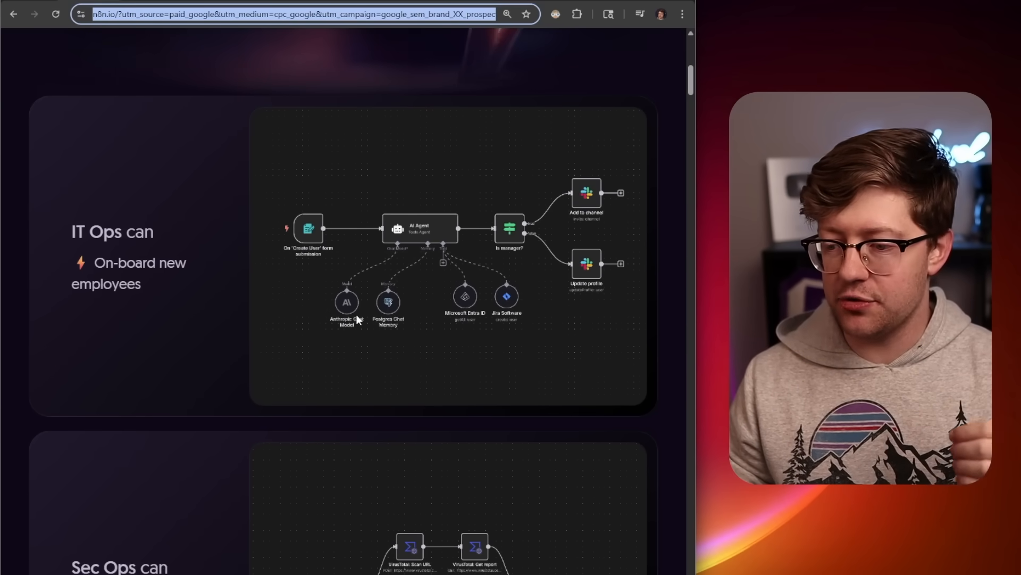
mouse_move(482, 311)
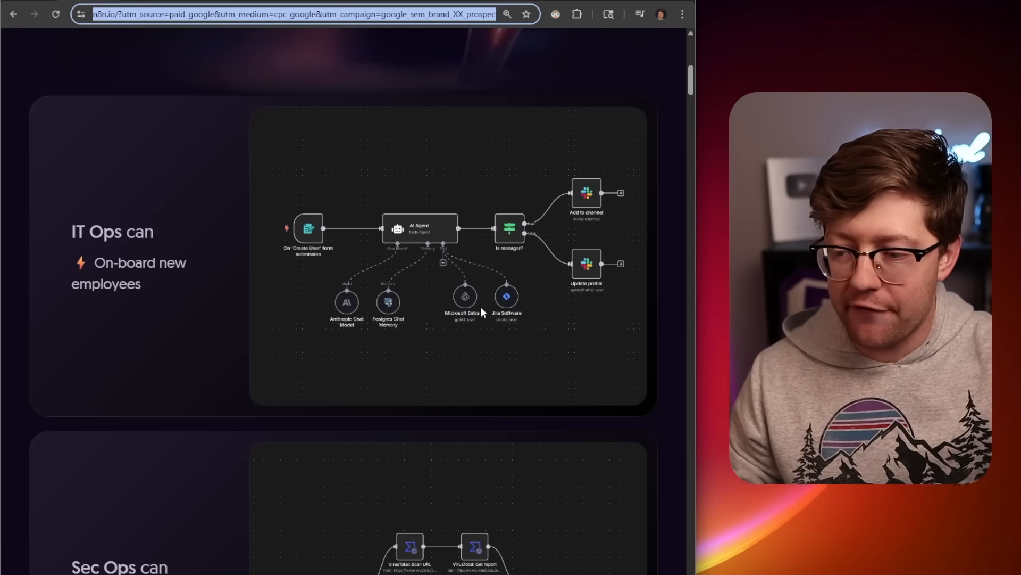
mouse_move(507, 313)
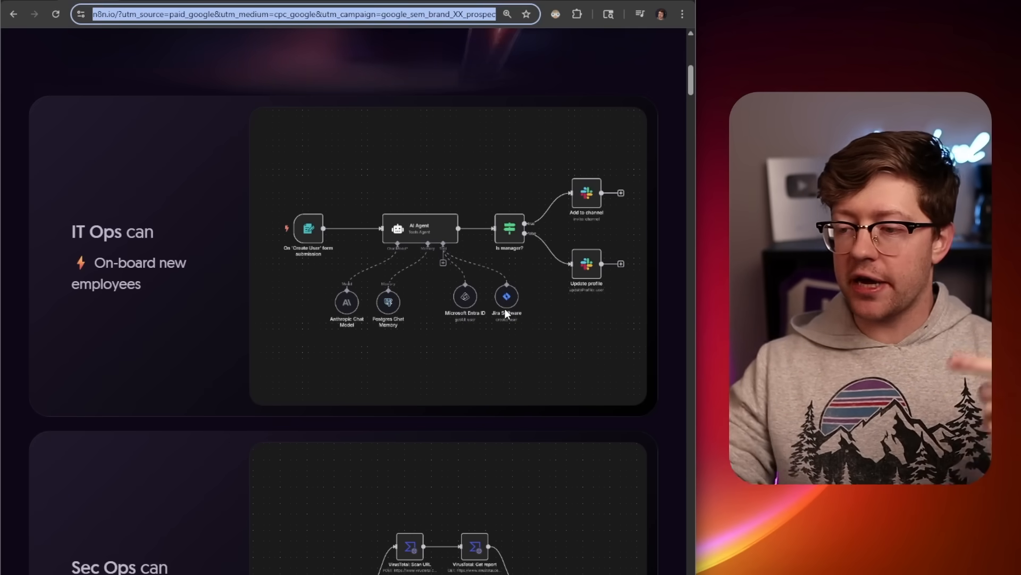
mouse_move(357, 241)
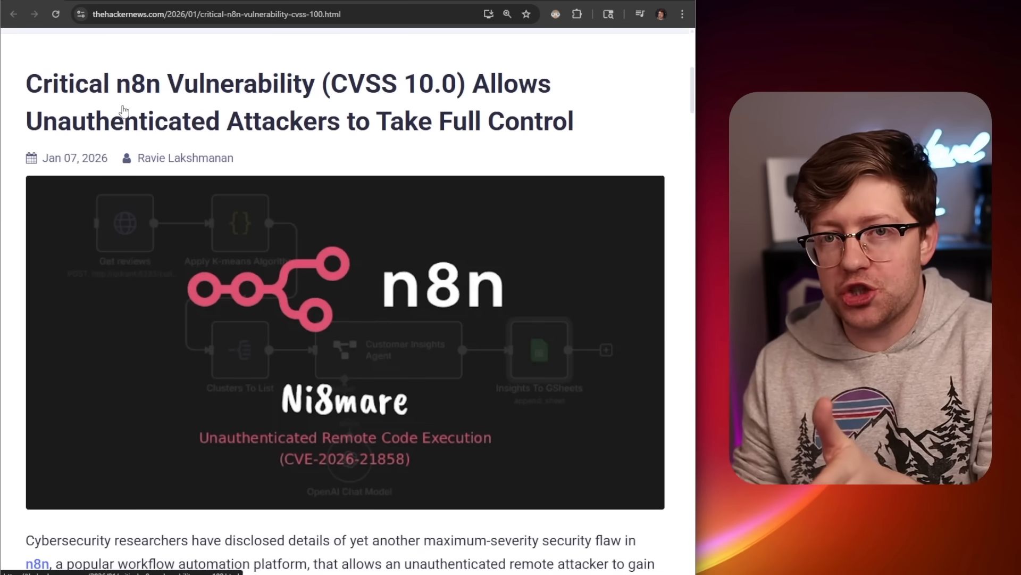
Step: Scroll to the CVSS 10.0 article's vulnerability list and open the CVE-2025-68613 write-up
scroll(down, 3)
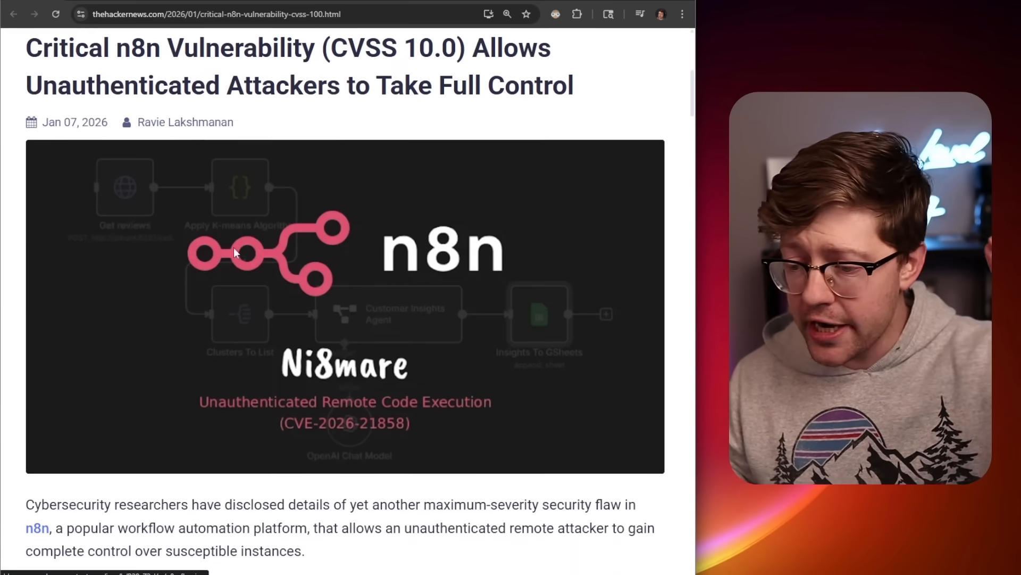
scroll(down, 3)
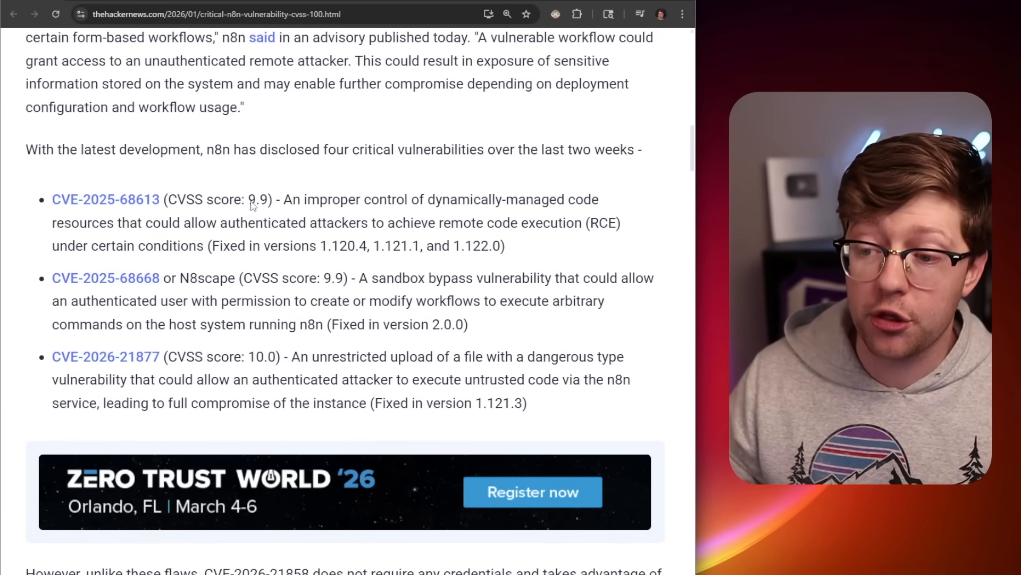
double_click(335, 278)
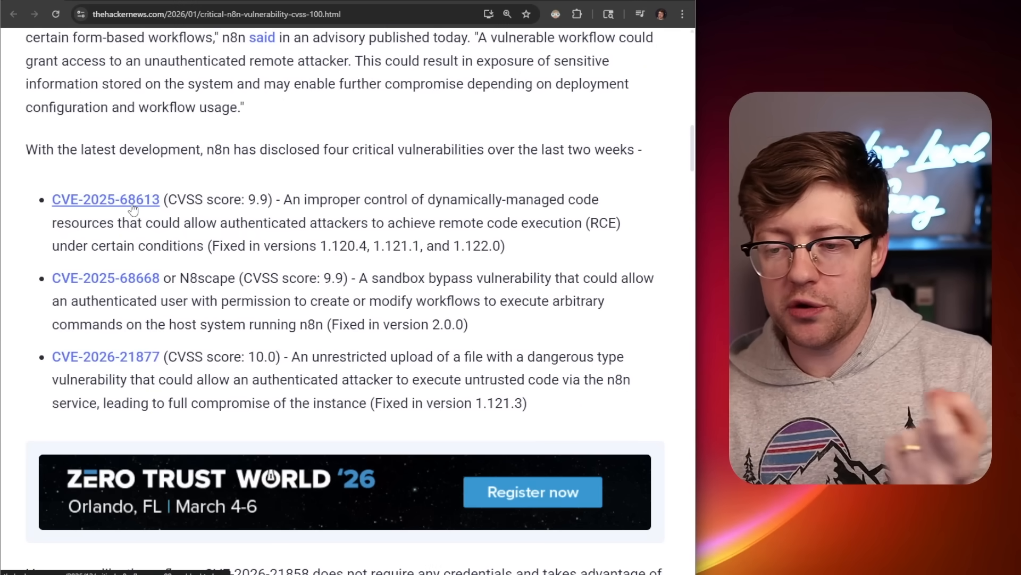
double_click(293, 199)
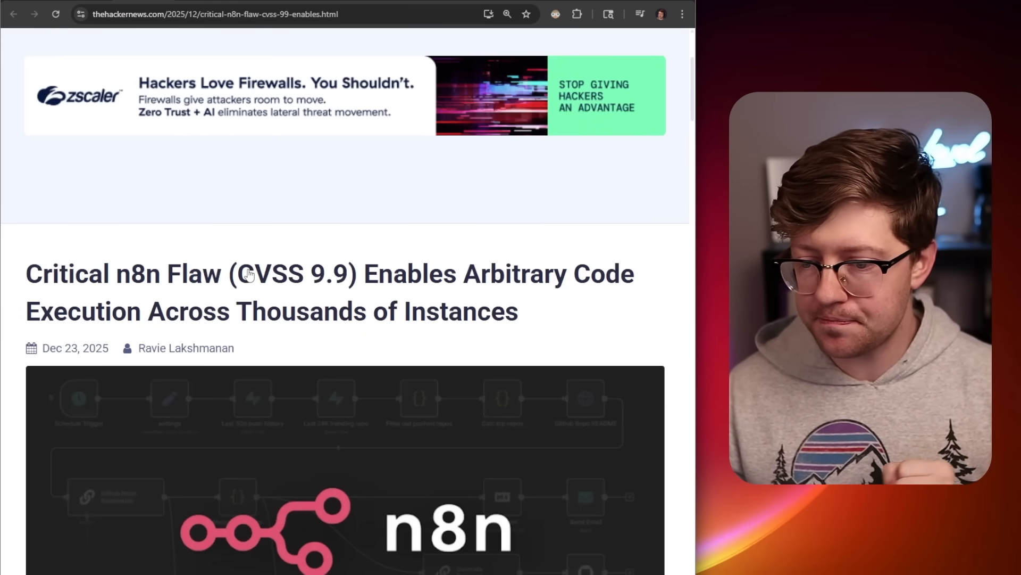
Step: Scroll down through the CVSS 9.9 n8n code-execution article
scroll(down, 3)
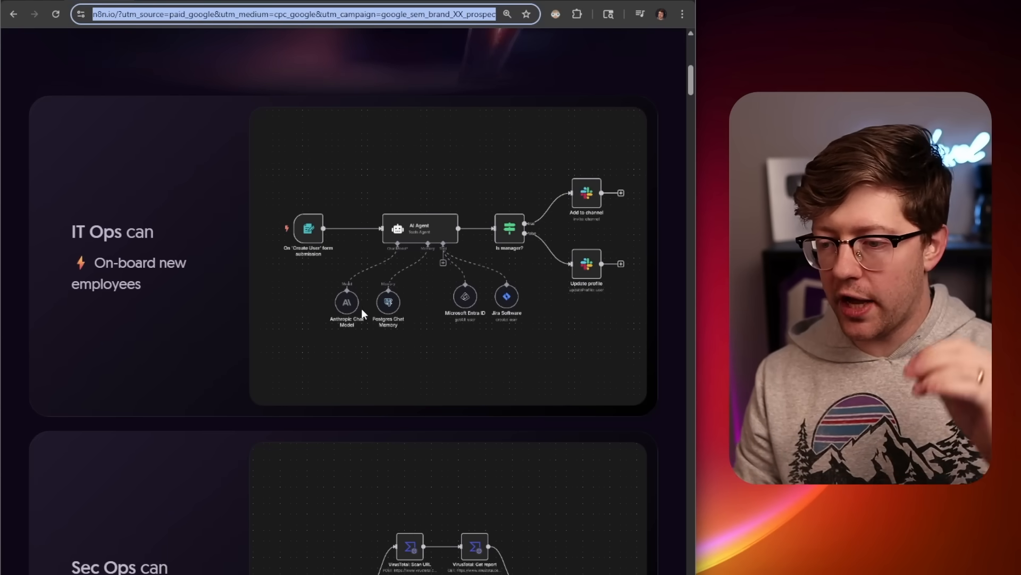
mouse_move(405, 236)
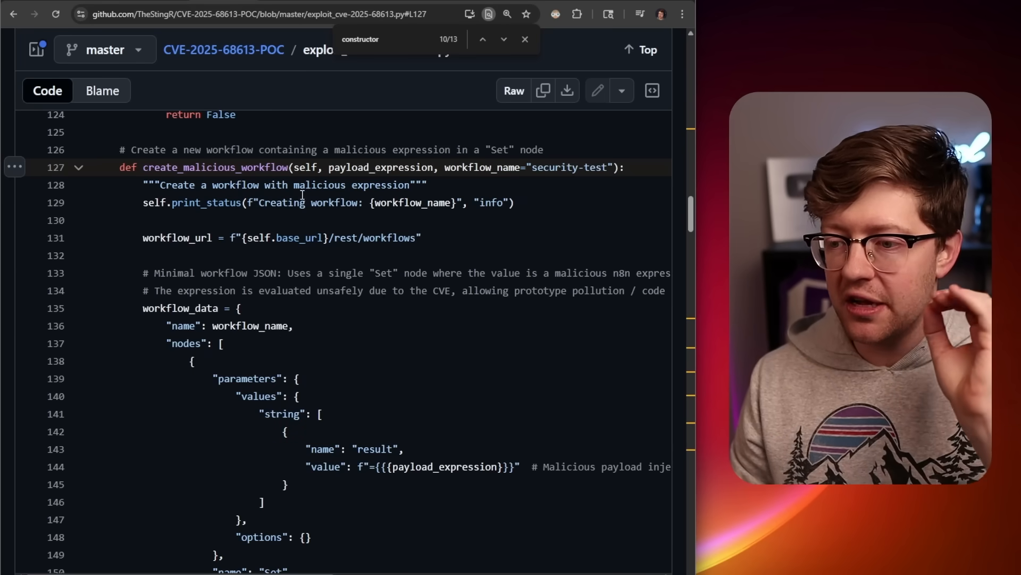
Step: Scroll through create_malicious_workflow's workflow JSON in exploit_cve-2025-68613.py to the constructor payload
scroll(down, 3)
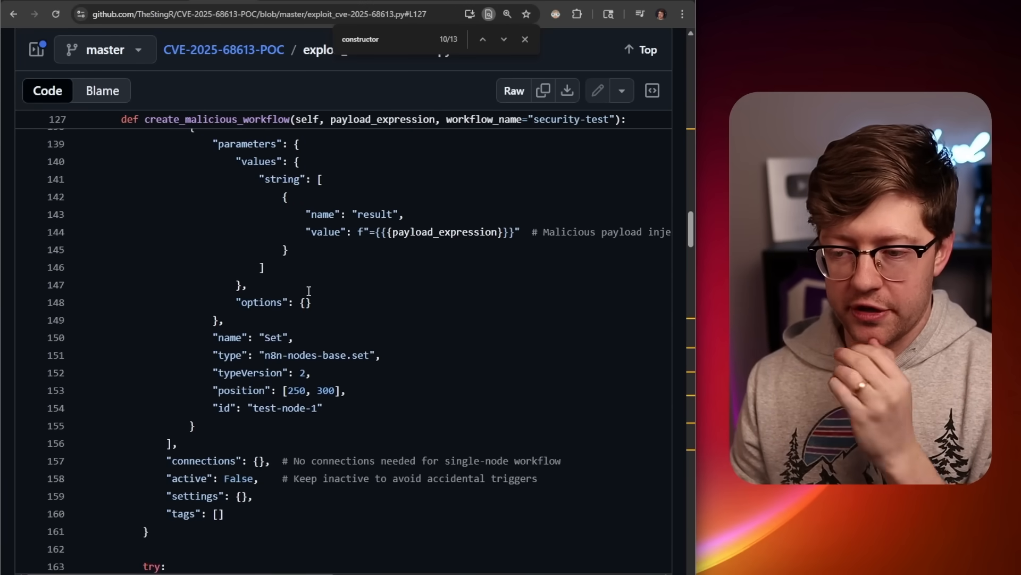
scroll(up, 3)
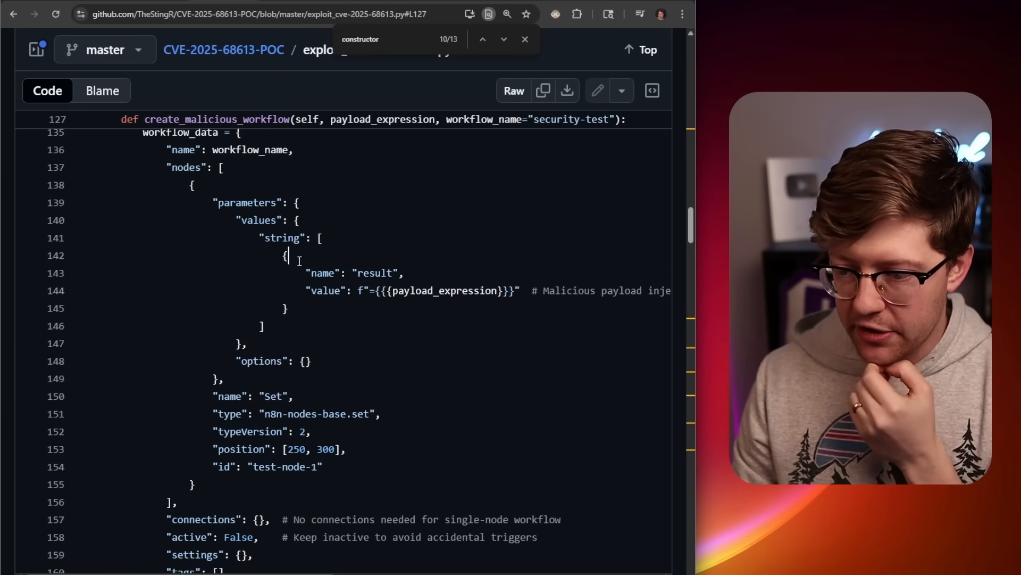
double_click(436, 290)
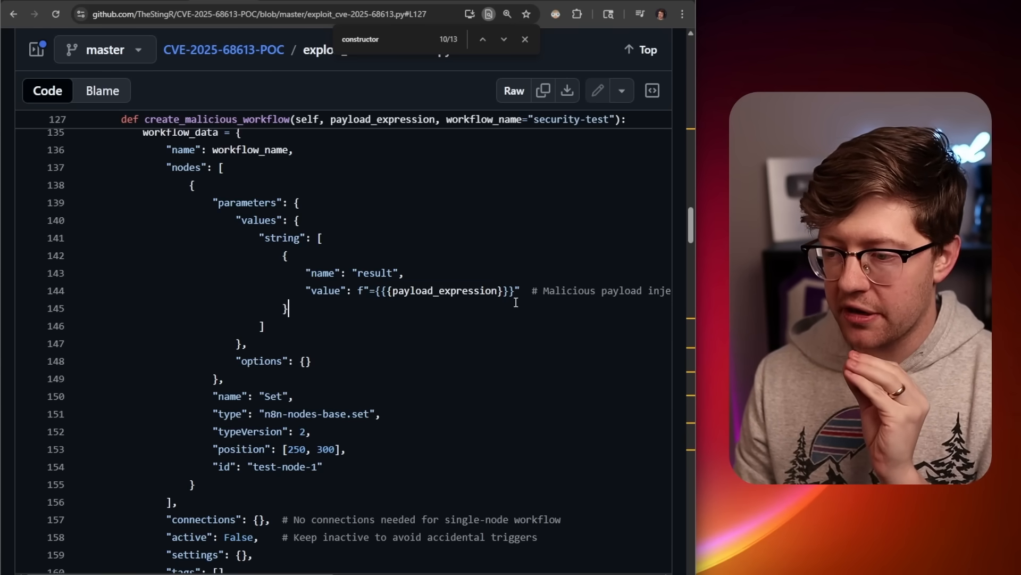
scroll(up, 3)
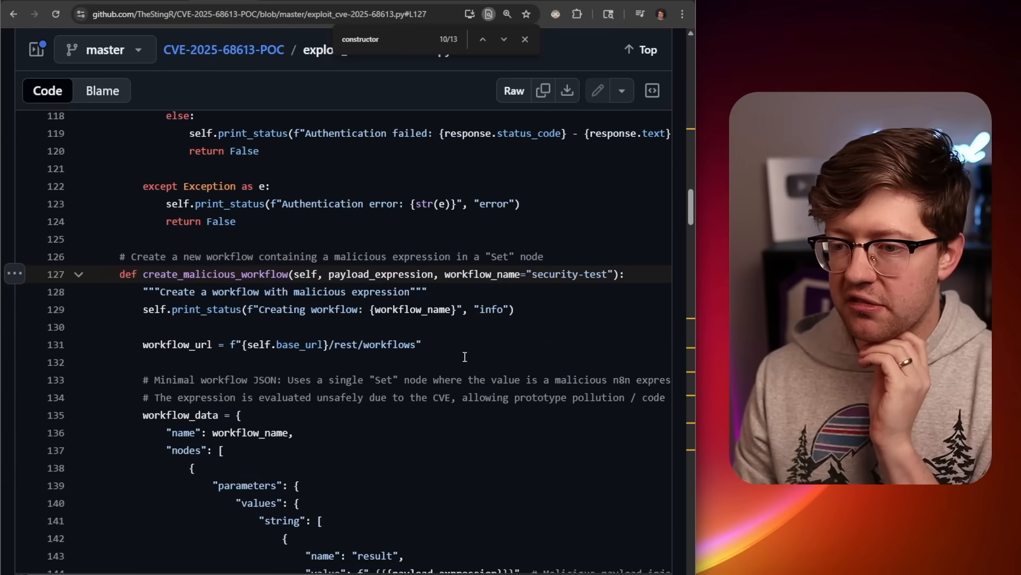
click(378, 274)
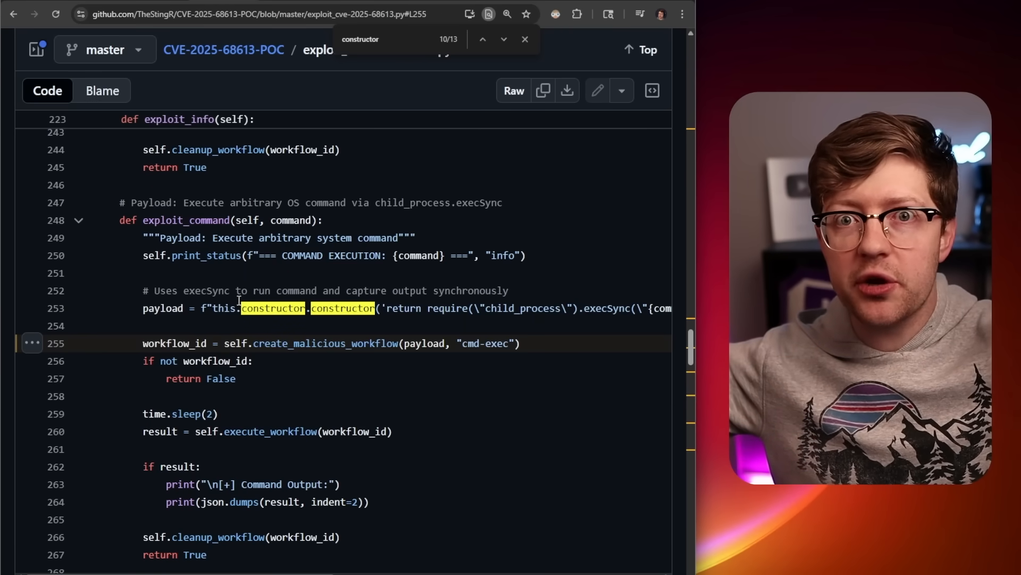
mouse_move(338, 318)
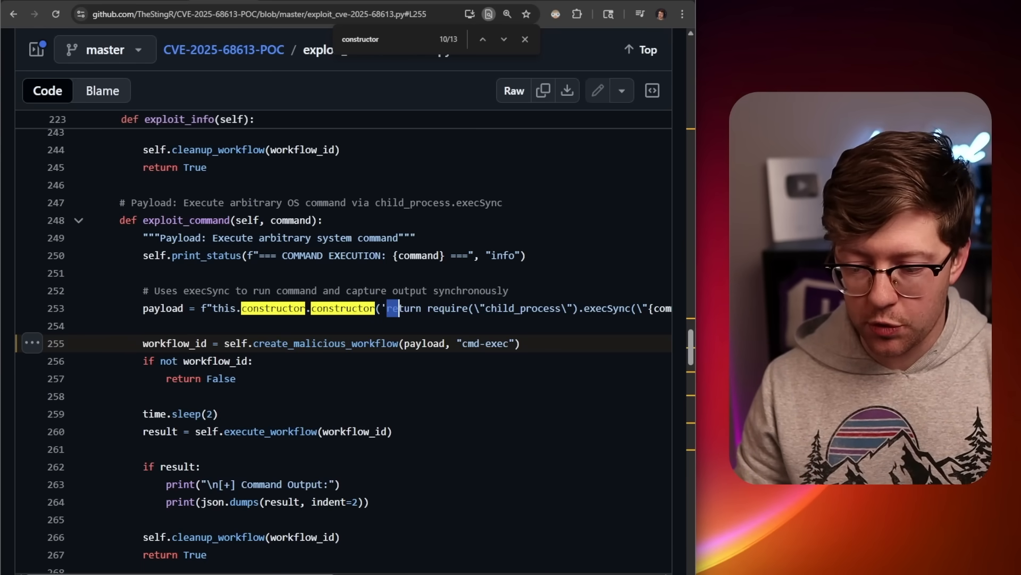
Step: Read the full exploit_command payload line and select its command placeholder
scroll(right, 3)
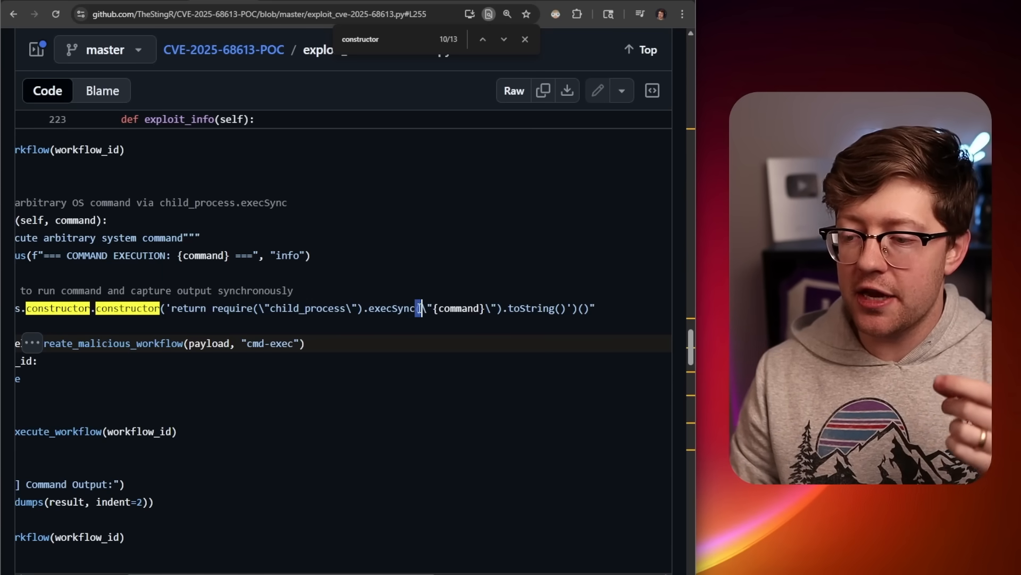
double_click(458, 308)
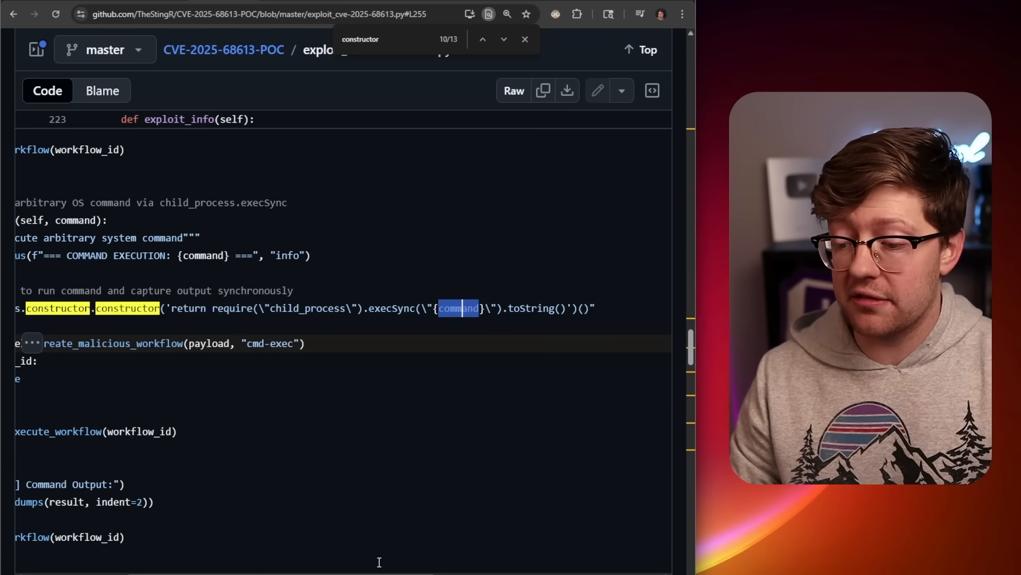
scroll(left, 3)
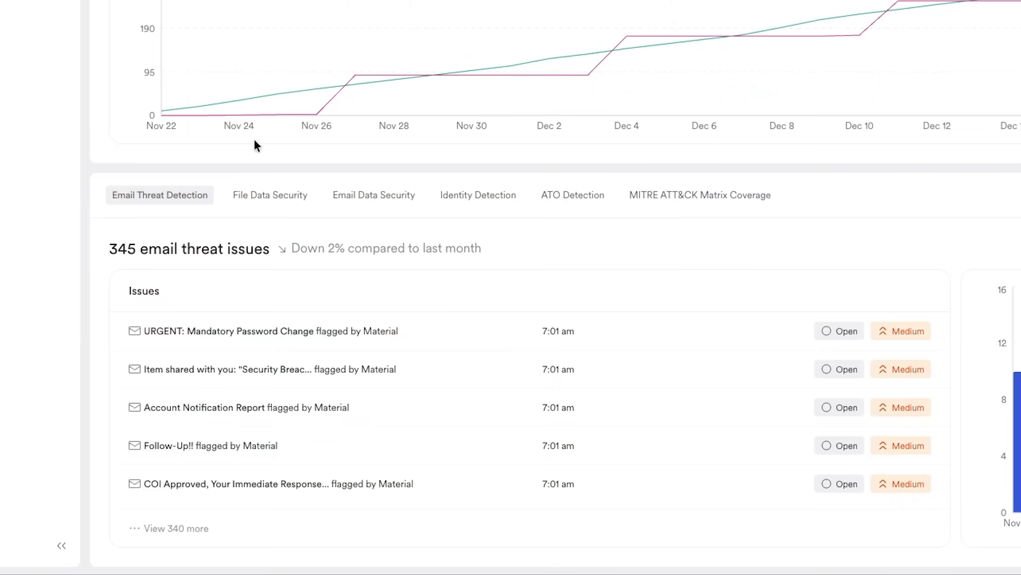
Step: Switch to Identity Detection issues and open a flagged account's Overview panel
click(477, 194)
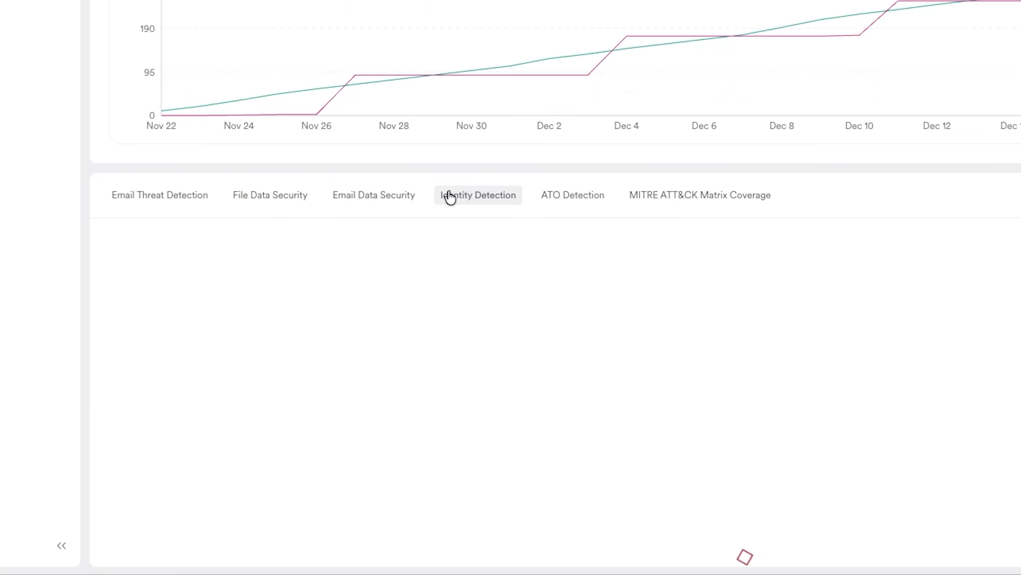
click(477, 194)
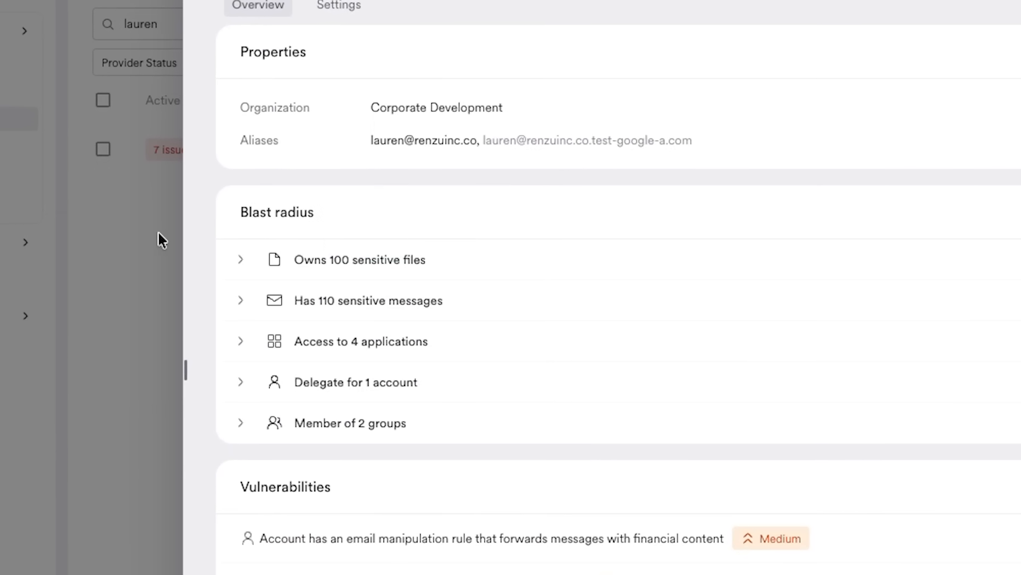
click(241, 259)
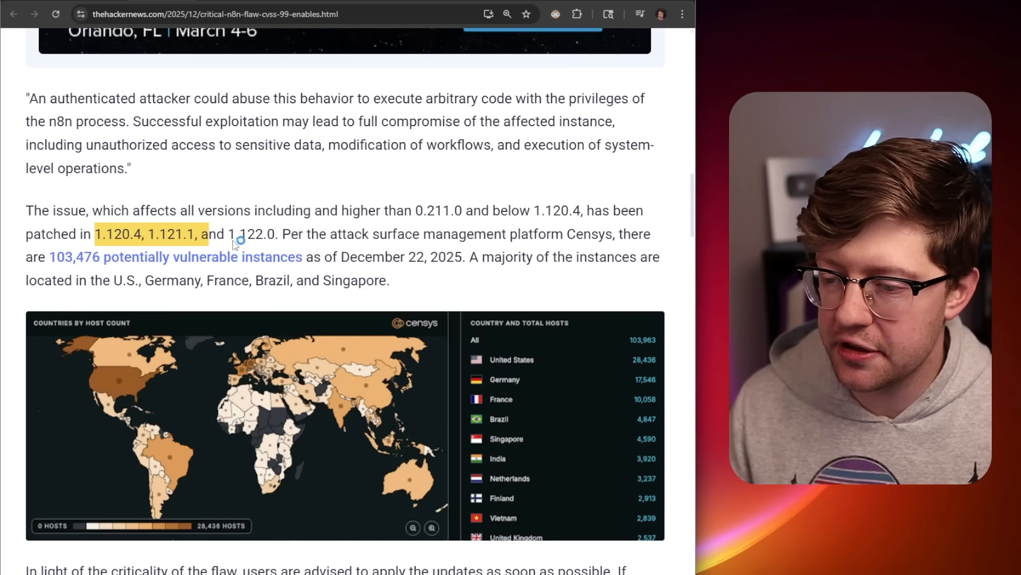
Step: Scroll to patched versions 1.120.4, 1.121.1 and 1.122.0, then back up past the Censys map
scroll(down, 3)
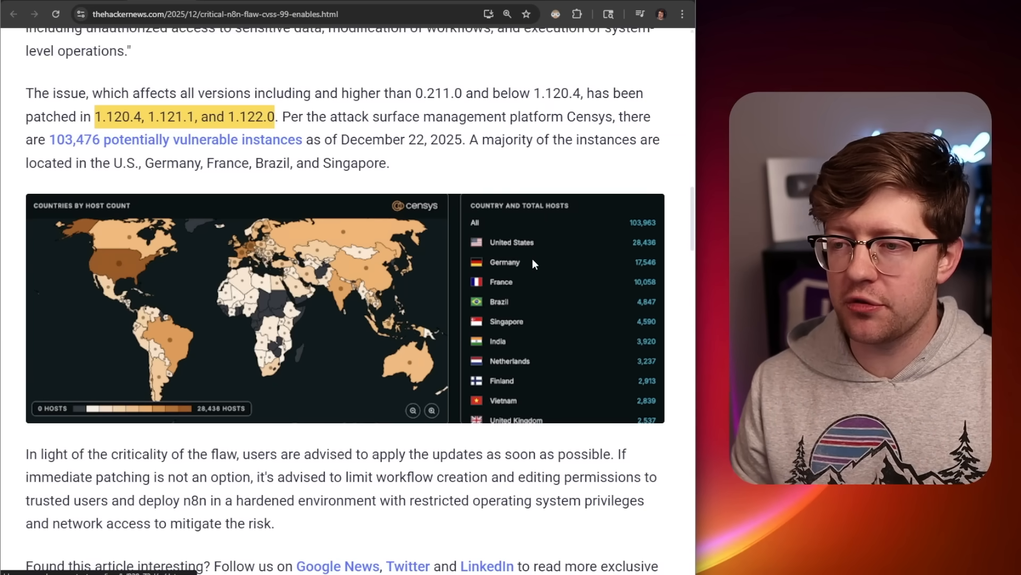
mouse_move(150, 271)
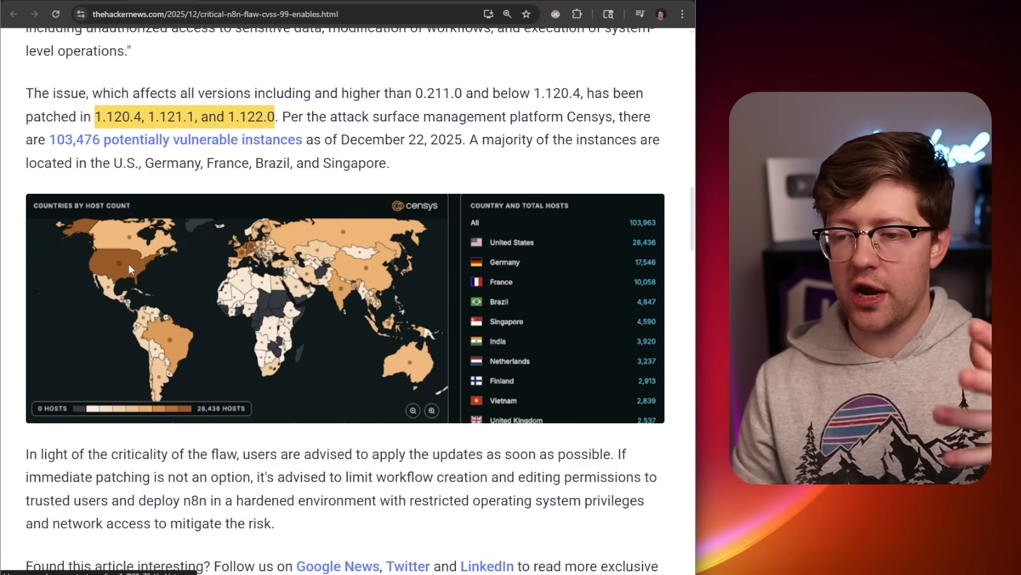
scroll(up, 3)
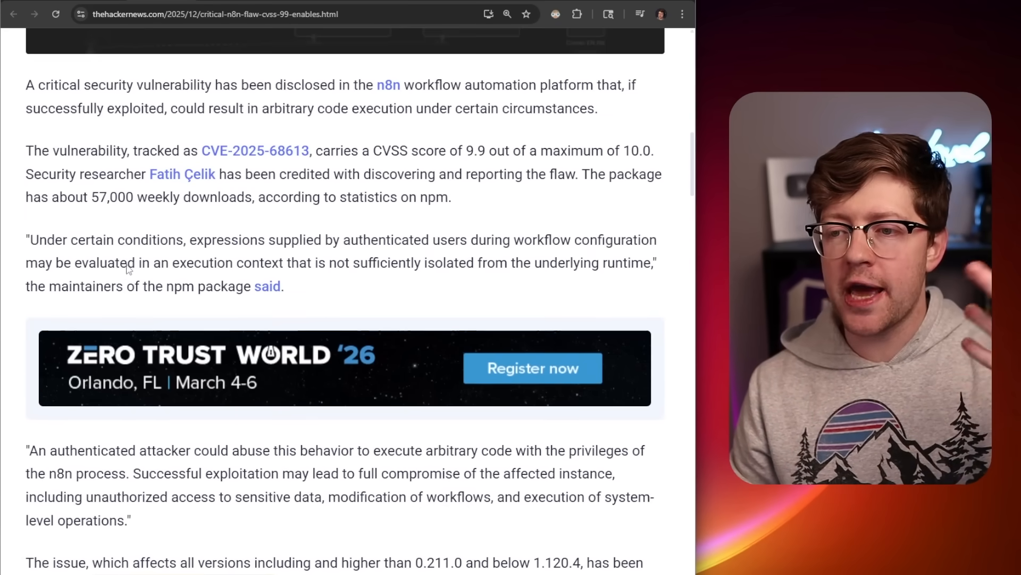
scroll(up, 3)
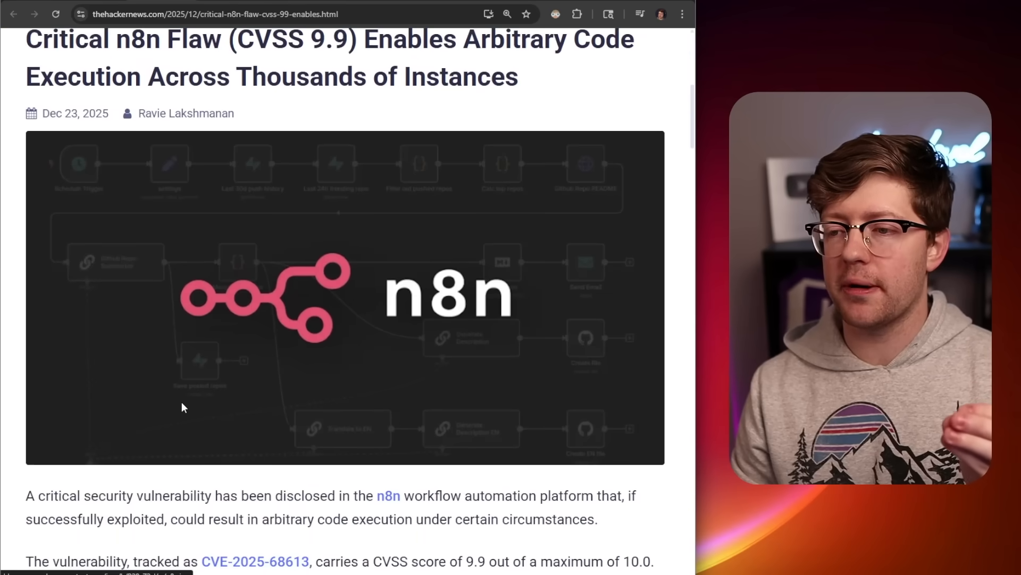
scroll(up, 3)
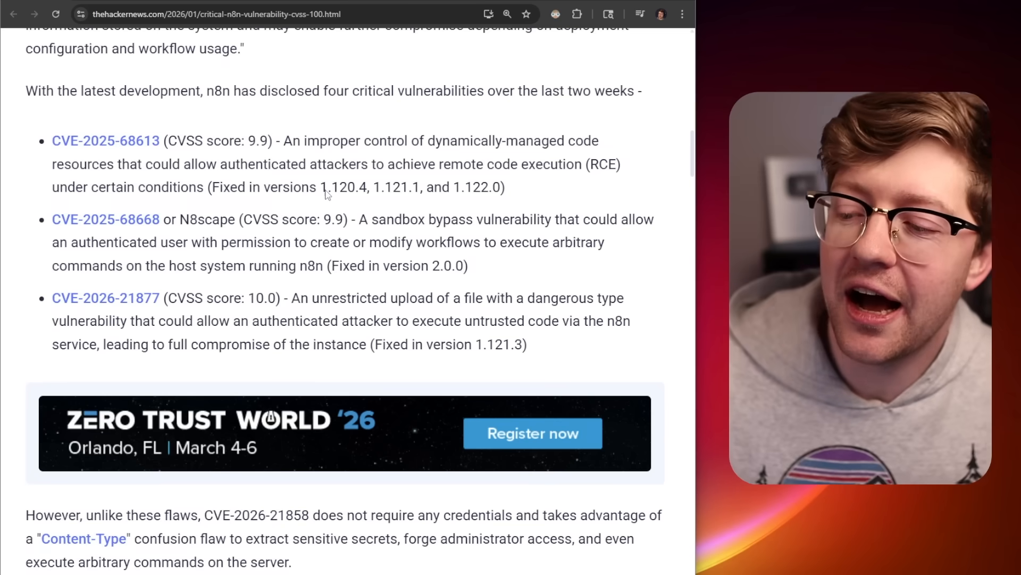
Step: Highlight CVE-2025-68613's fixed versions, then clear the sandbox-bypass description highlight
double_click(209, 219)
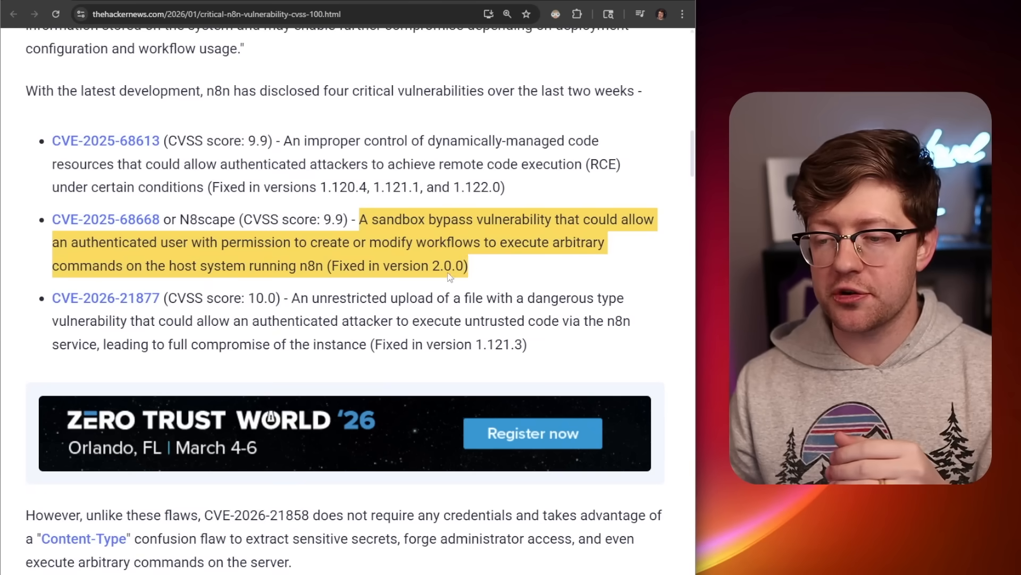
click(231, 276)
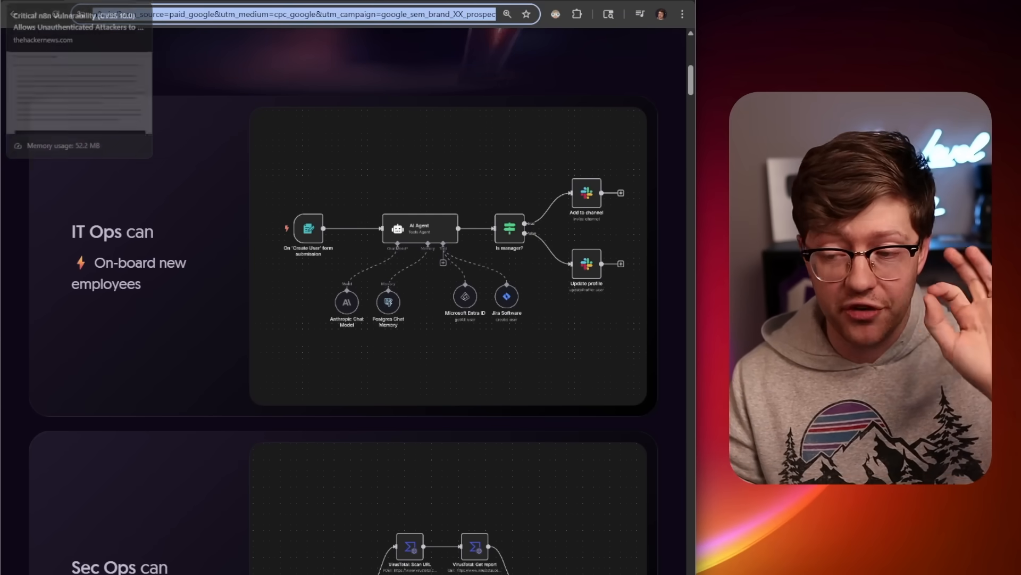
Step: Switch to the Hacker News '9.9 CVSS' n8n vulnerability article tab
click(78, 15)
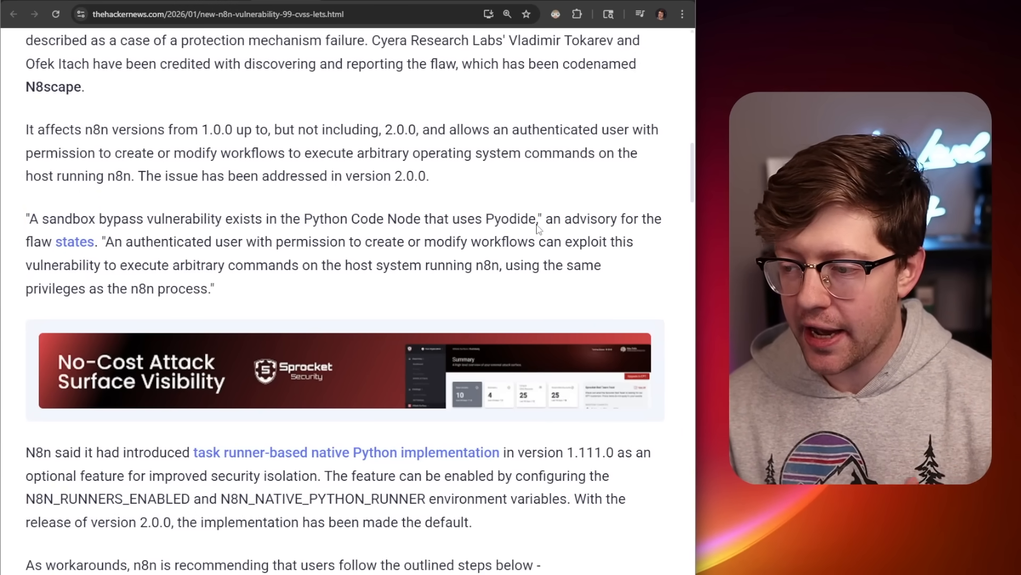
double_click(511, 218)
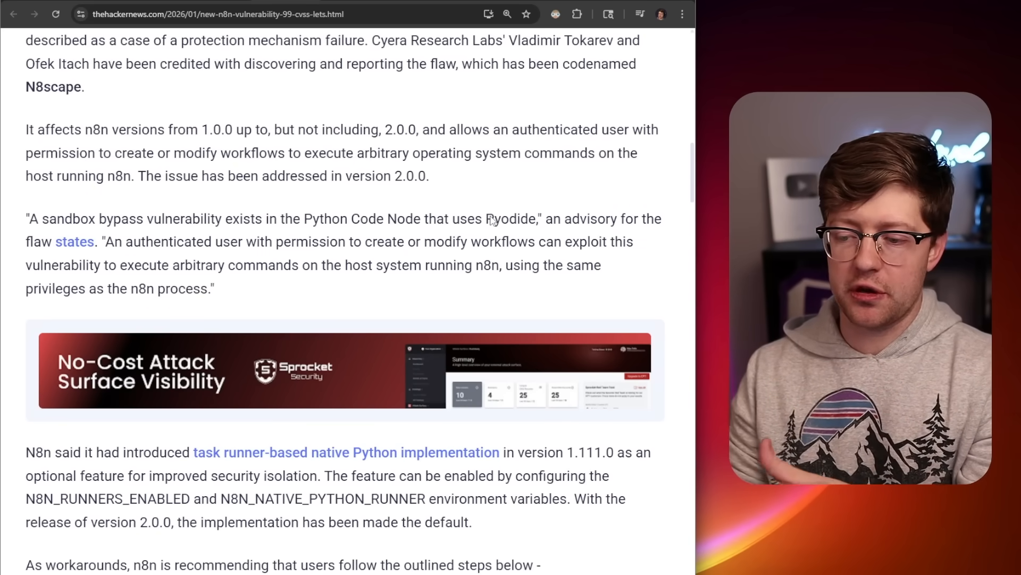
mouse_move(37, 432)
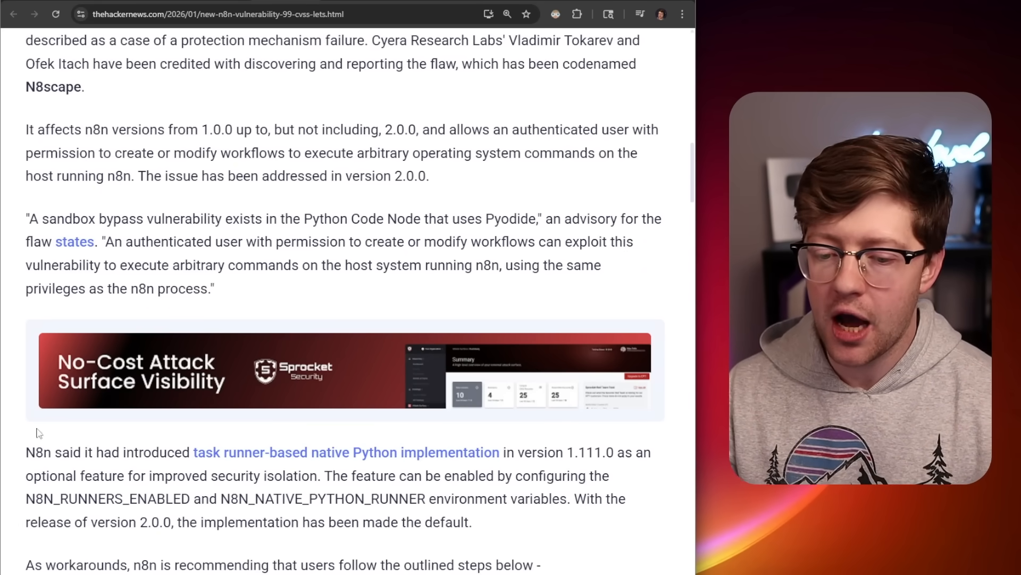
scroll(down, 3)
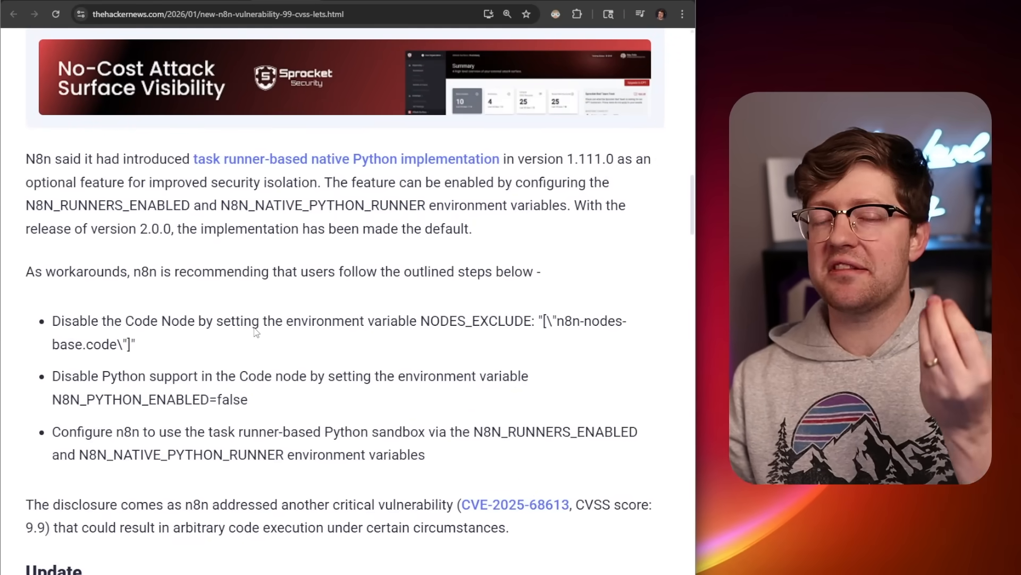
scroll(up, 3)
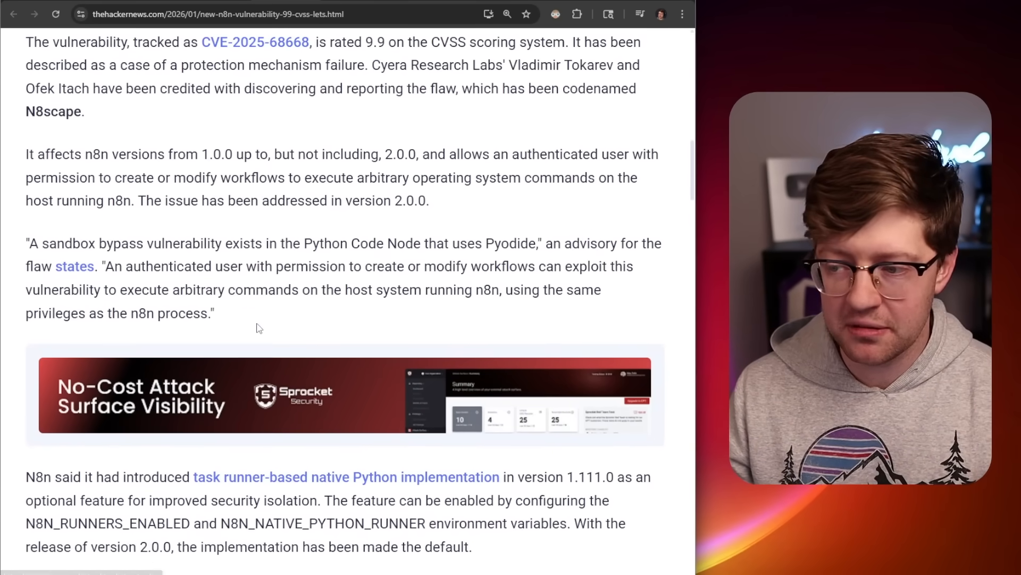
scroll(up, 3)
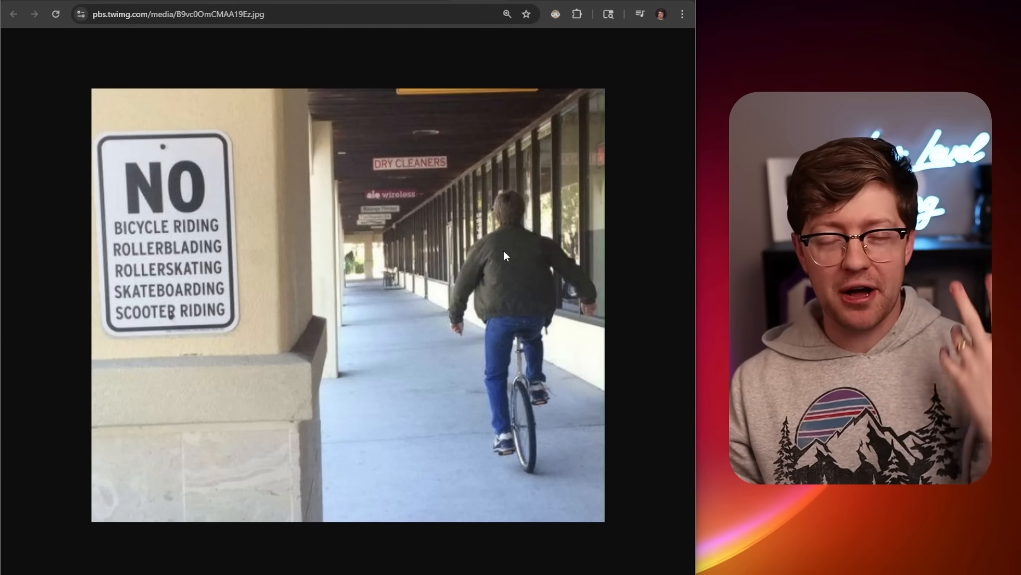
mouse_move(393, 235)
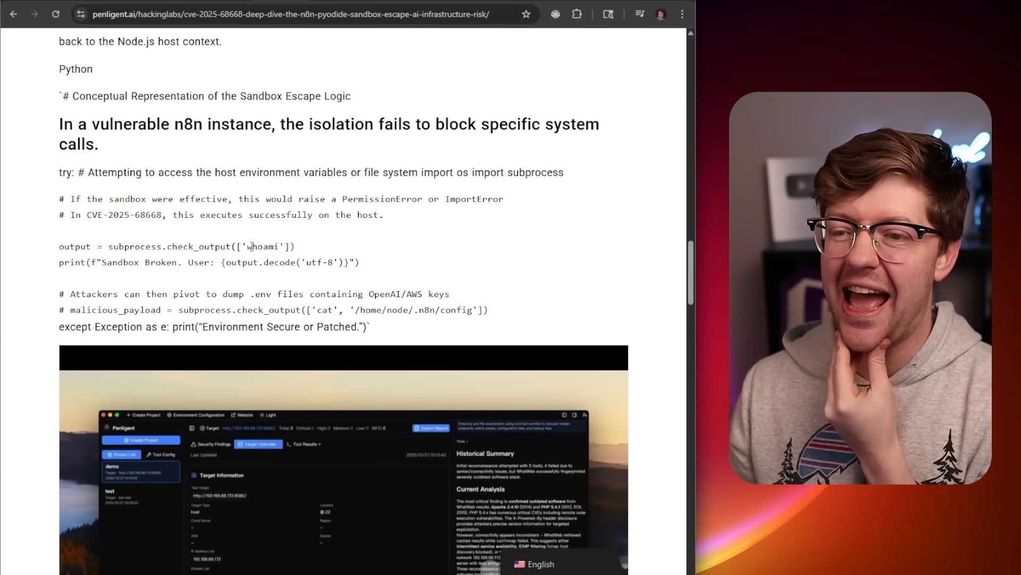
mouse_move(381, 342)
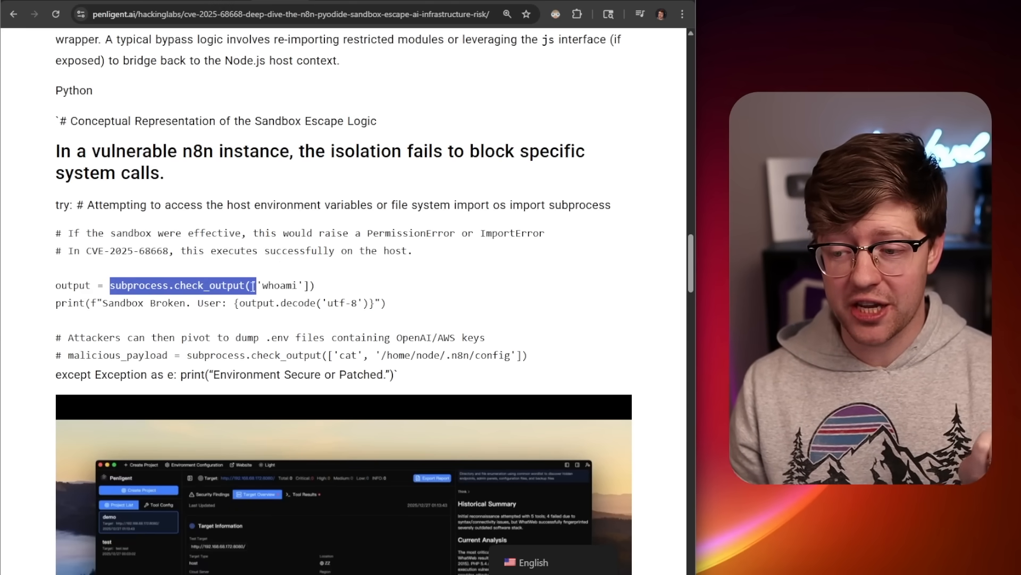
Step: Clear the highlight in Penligent's code sample and return to the Hacker News article
click(244, 331)
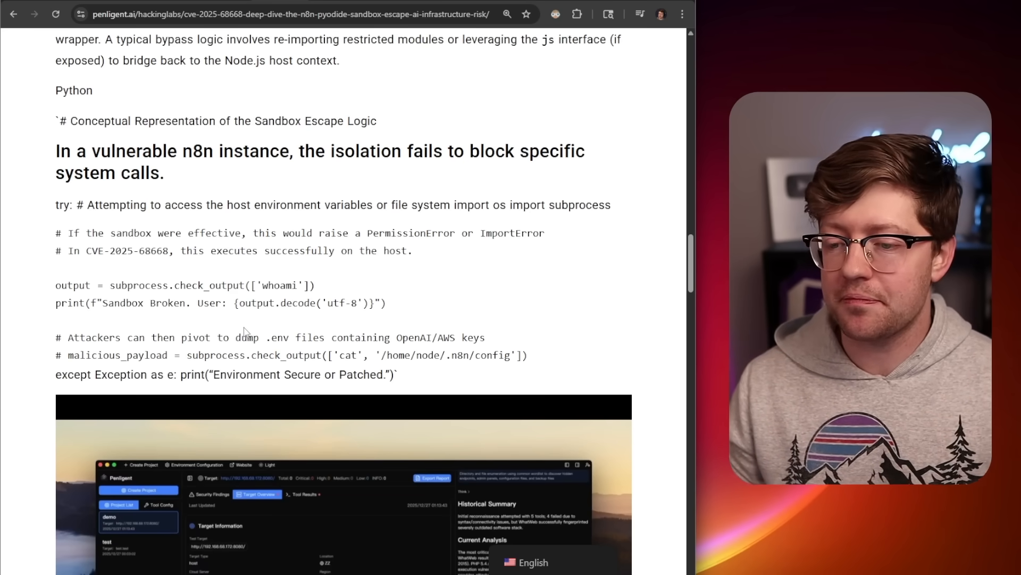
click(223, 14)
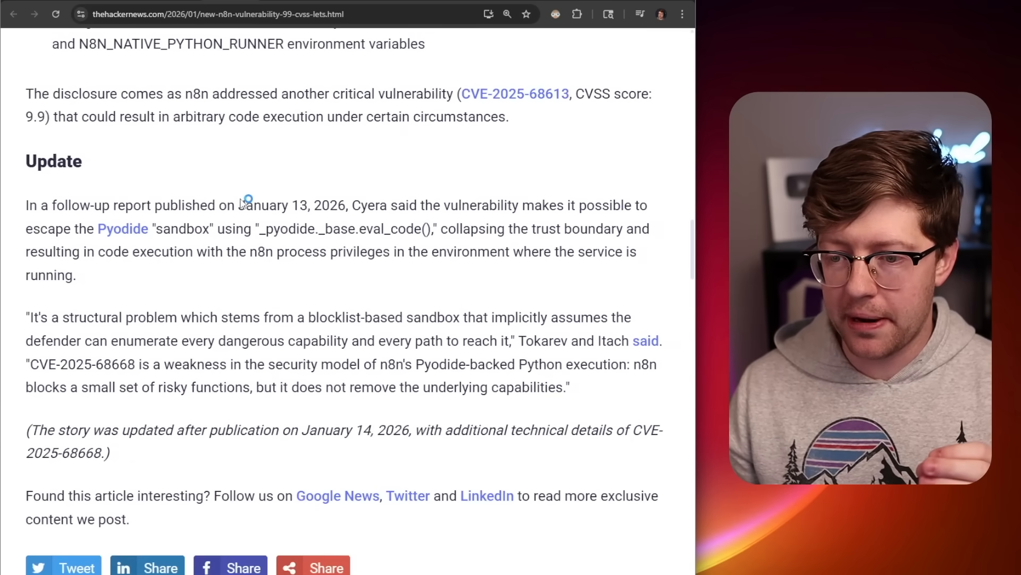
scroll(up, 3)
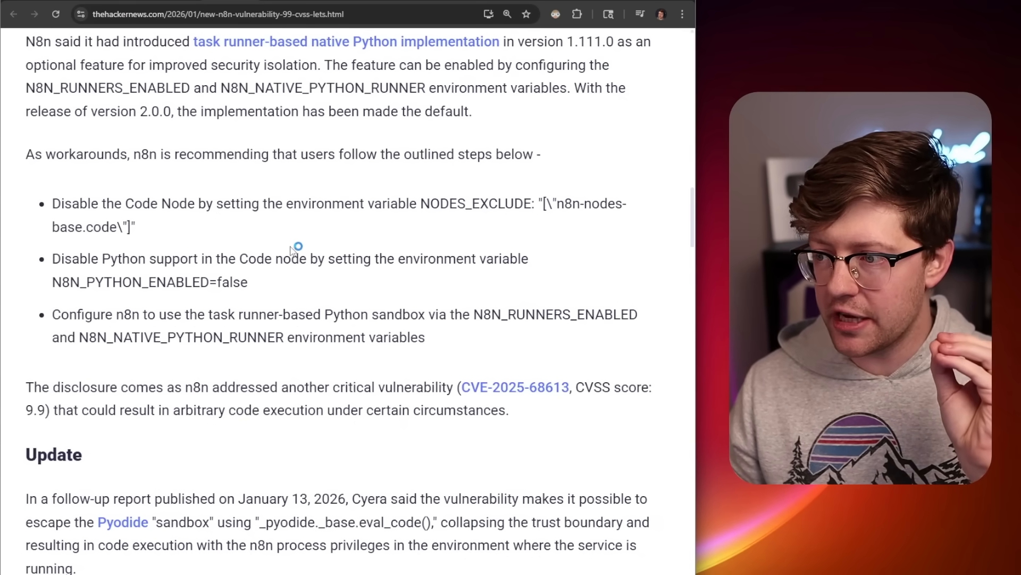
scroll(up, 3)
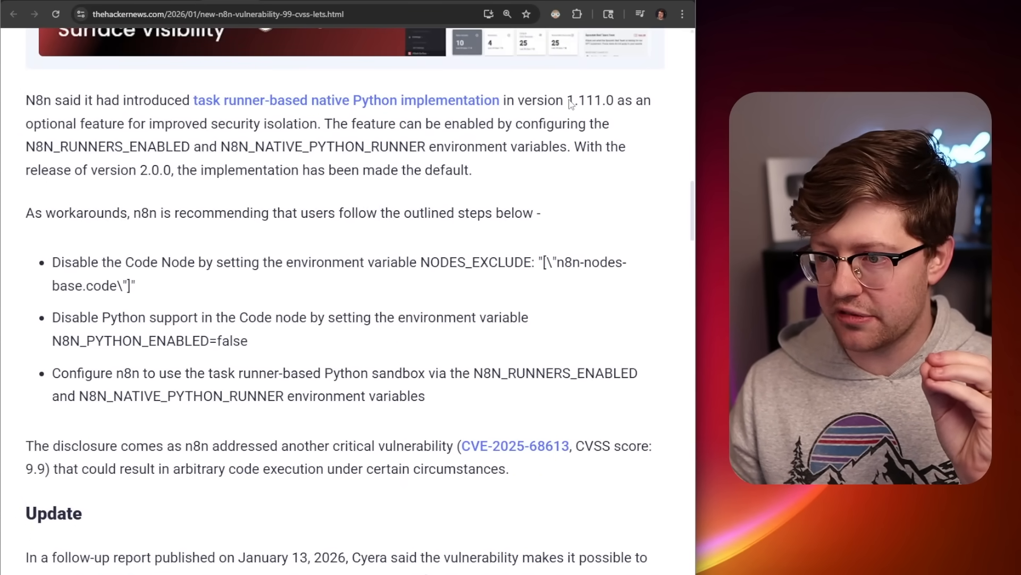
double_click(589, 100)
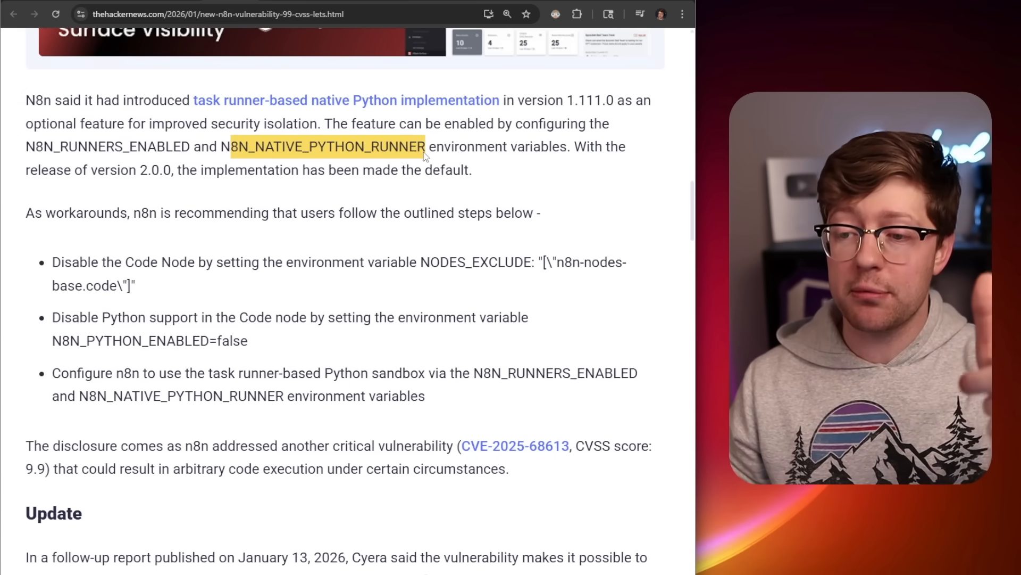
scroll(down, 3)
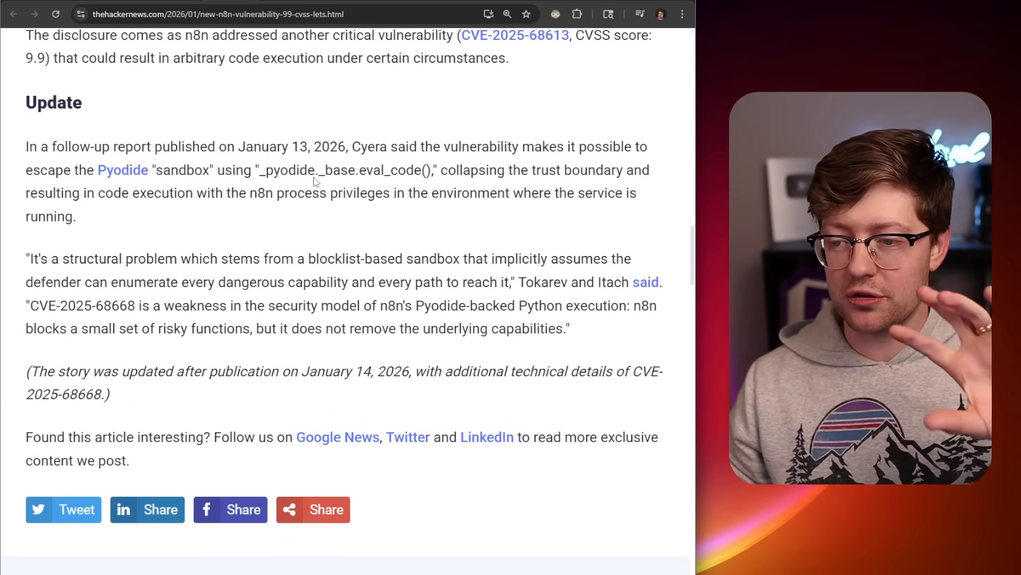
double_click(286, 170)
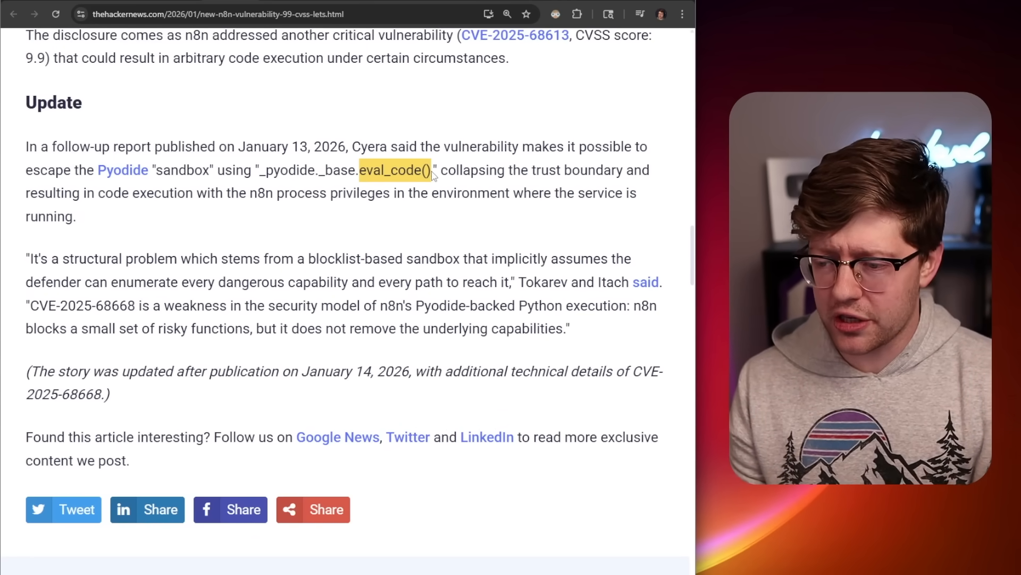
mouse_move(375, 206)
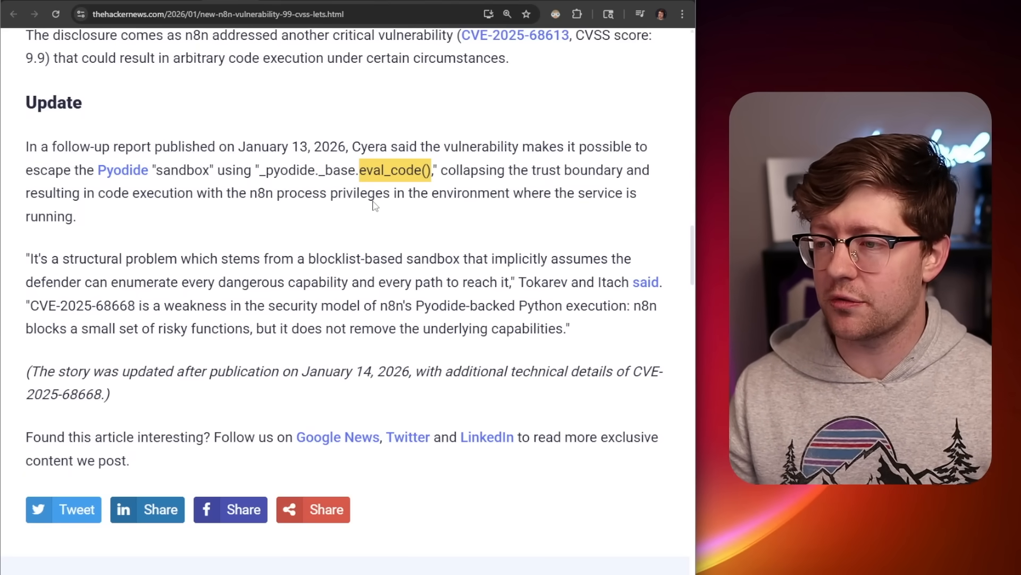
scroll(up, 3)
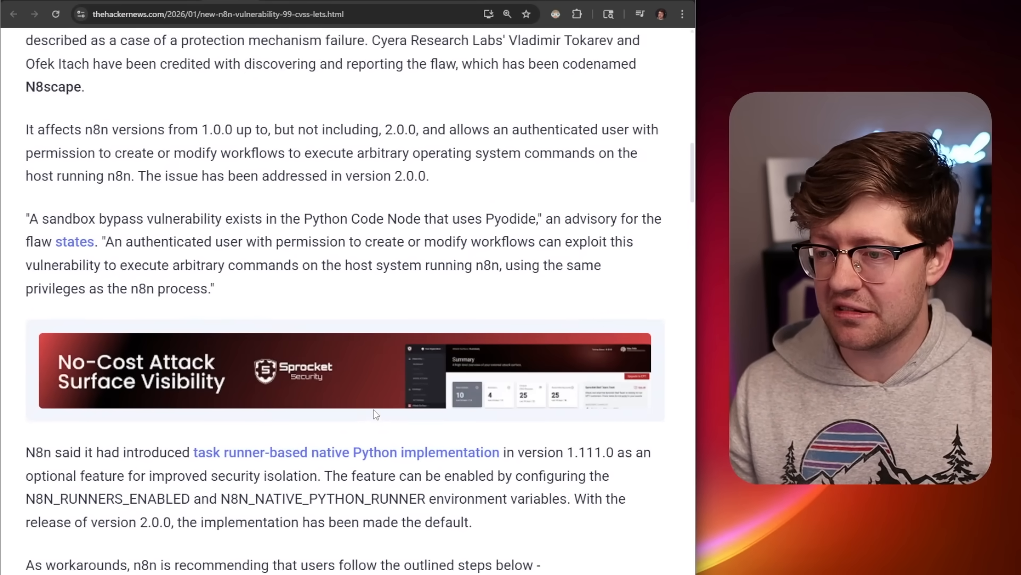
scroll(up, 3)
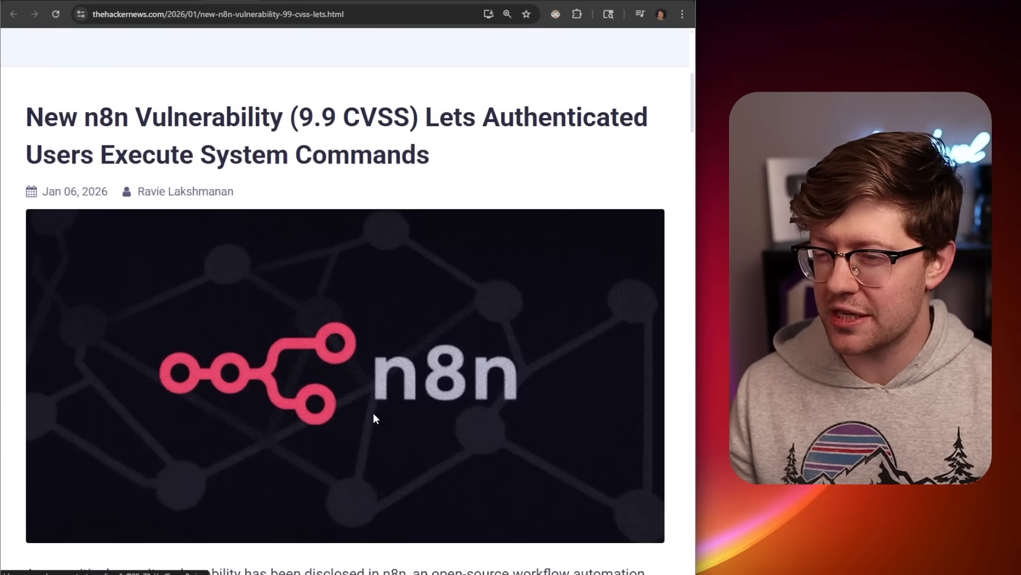
scroll(down, 3)
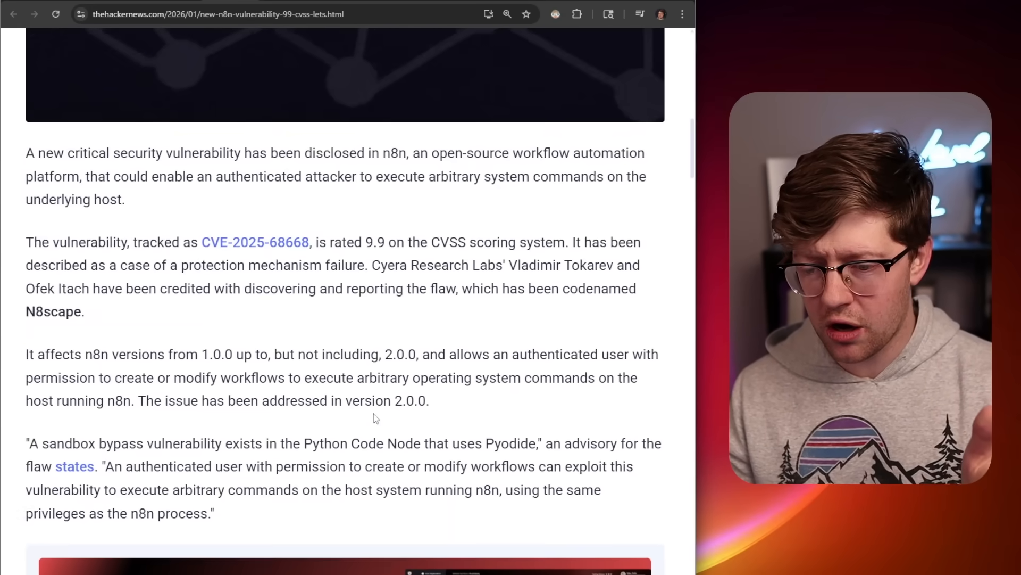
scroll(down, 3)
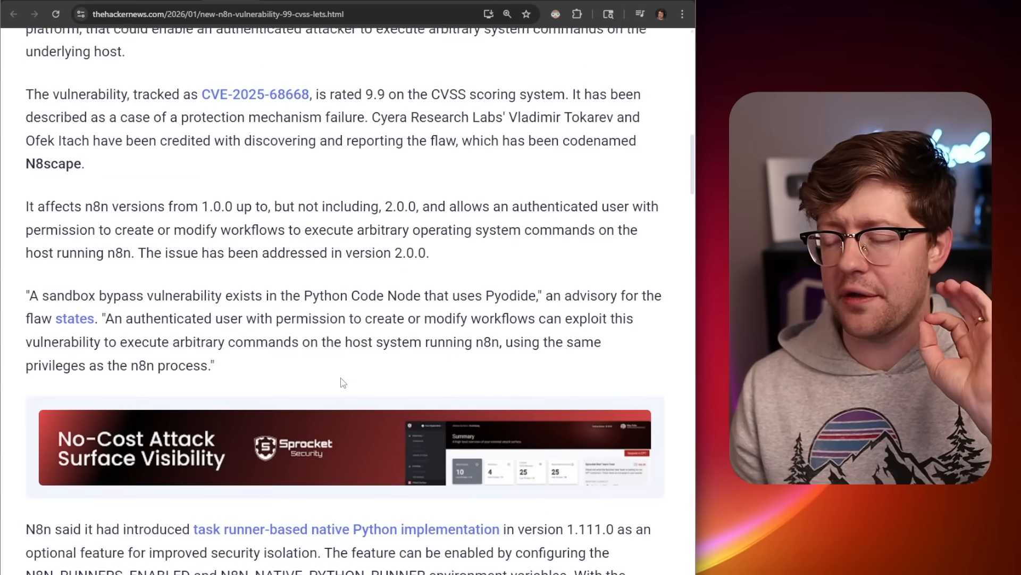
scroll(down, 3)
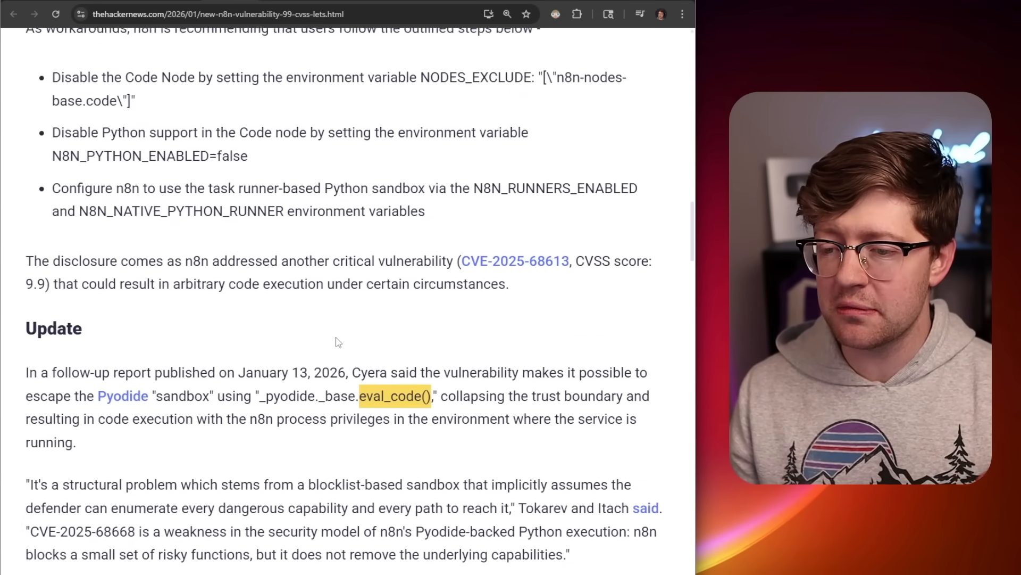
scroll(down, 3)
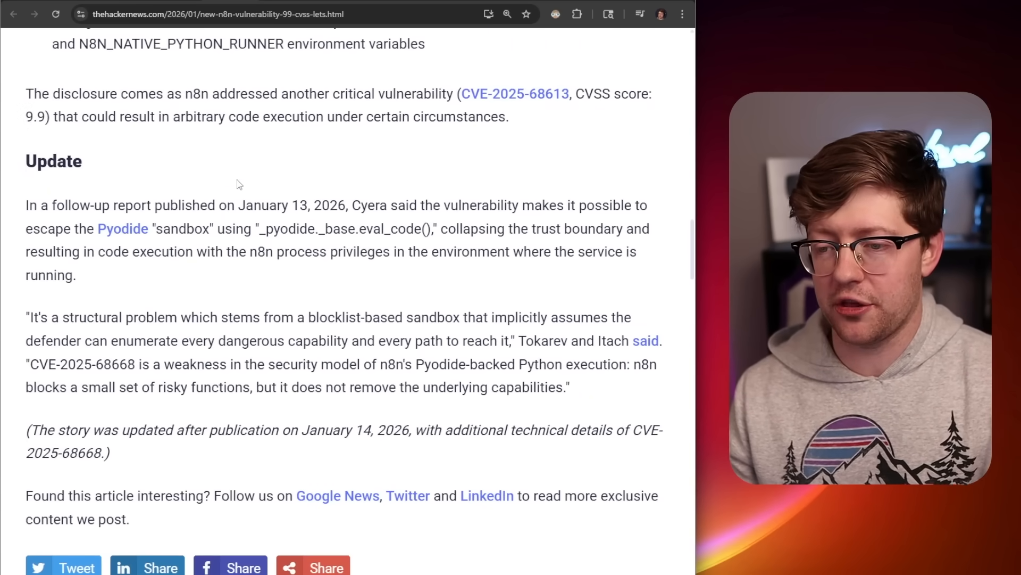
mouse_move(284, 262)
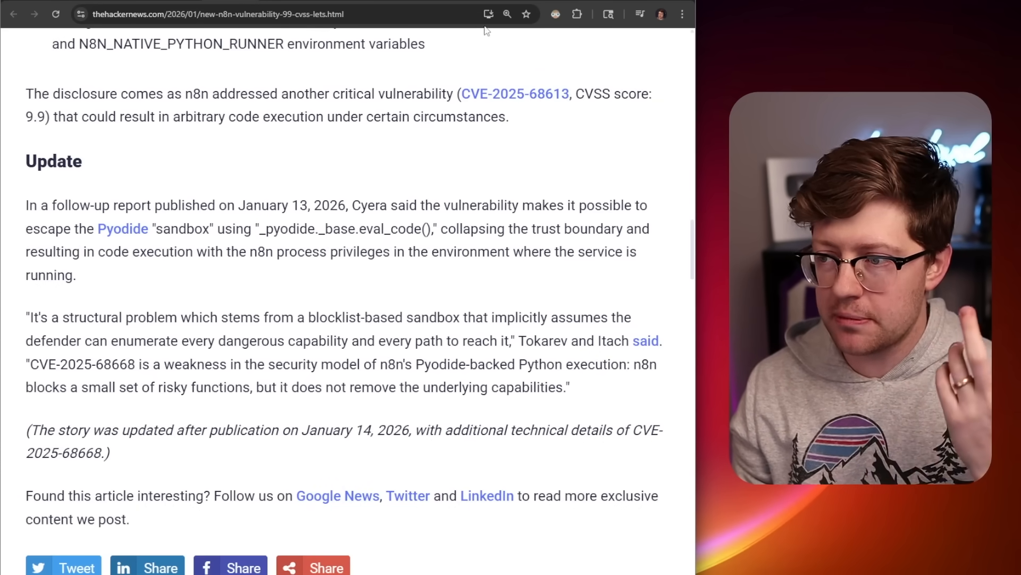
text(judge0)
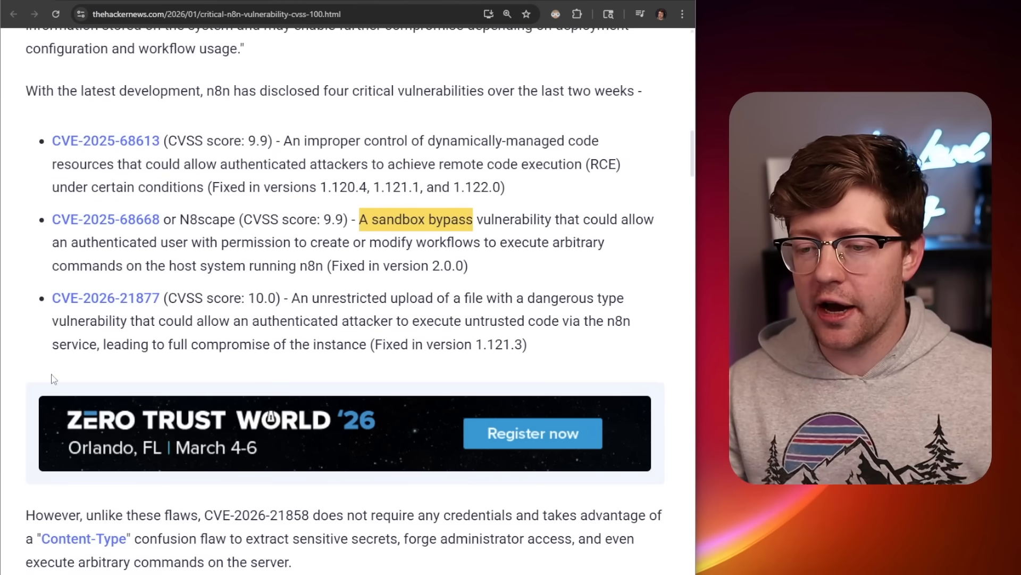
mouse_move(300, 304)
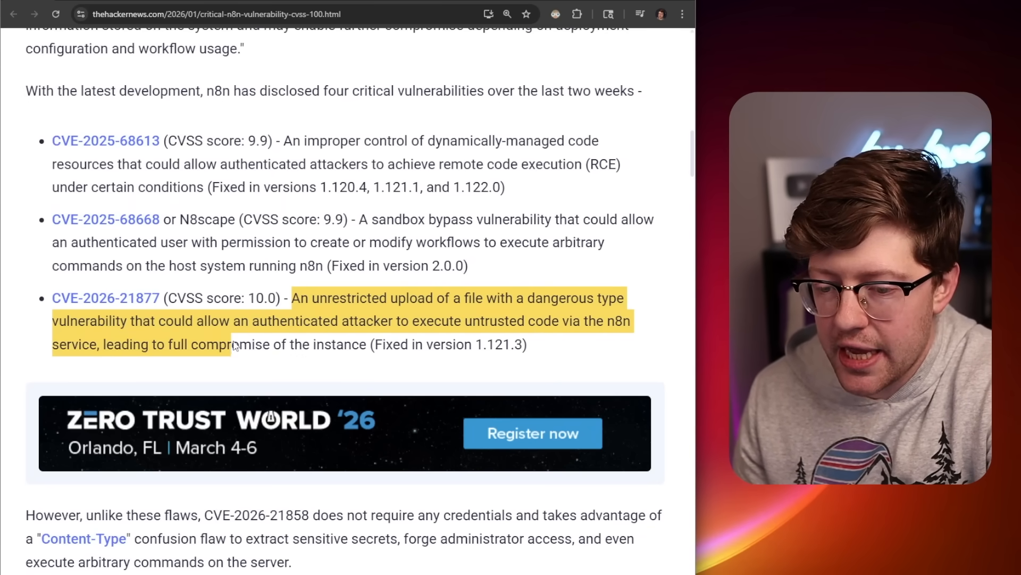
Step: Clear the CVE-2026-21877 description highlight and open its Rapid7 vulnerability entry
click(254, 344)
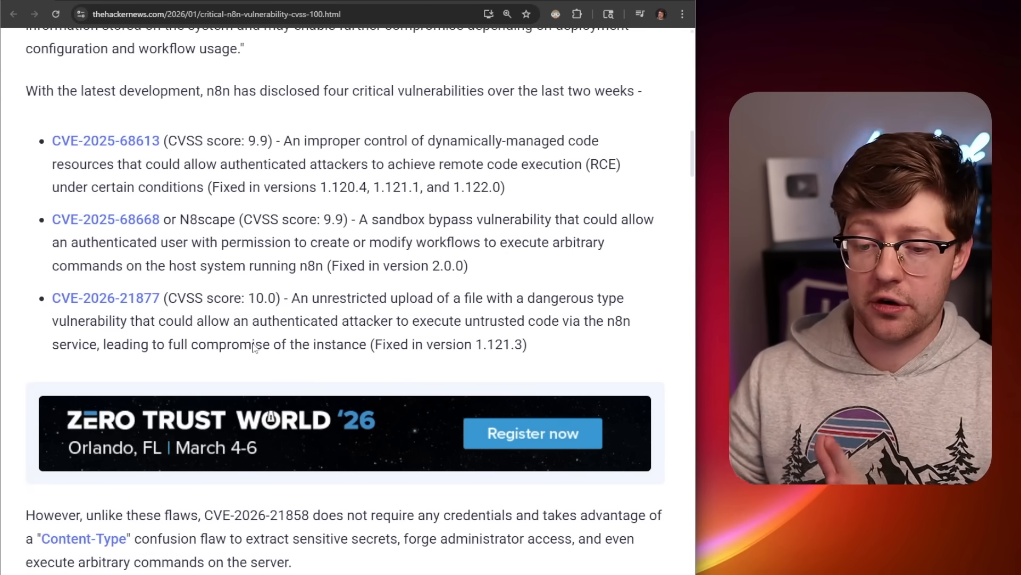
click(105, 298)
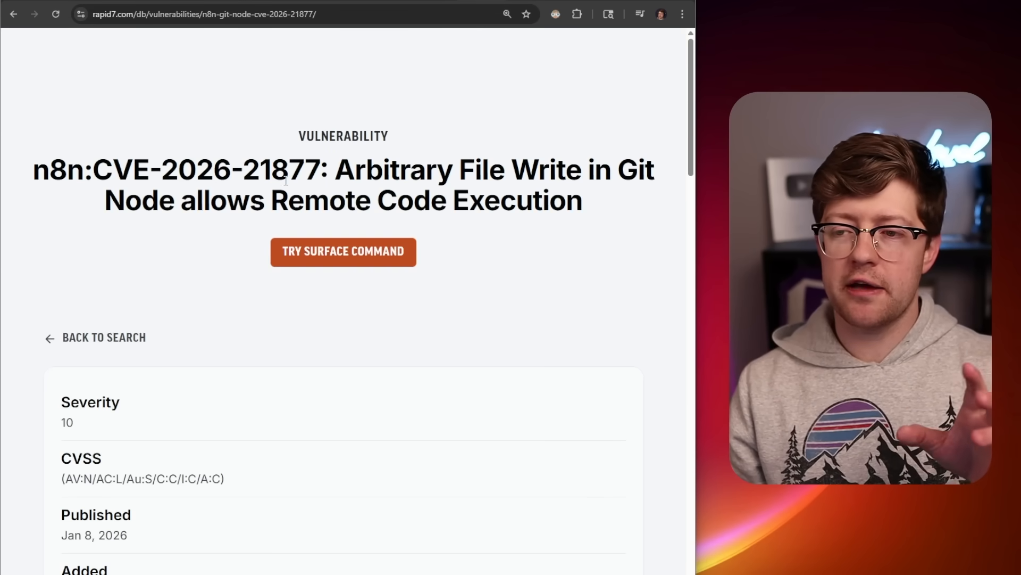
mouse_move(227, 104)
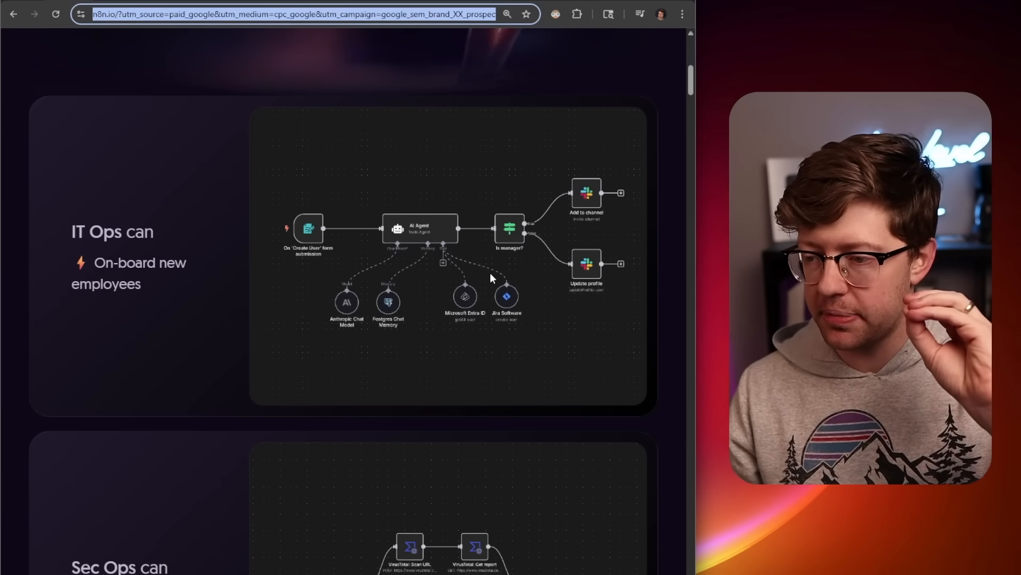
mouse_move(479, 258)
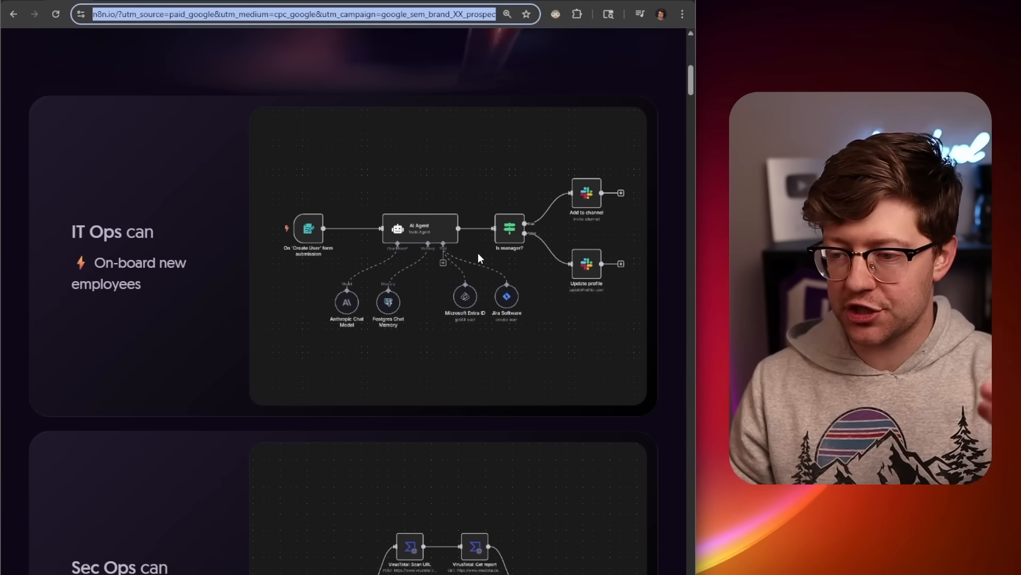
mouse_move(485, 122)
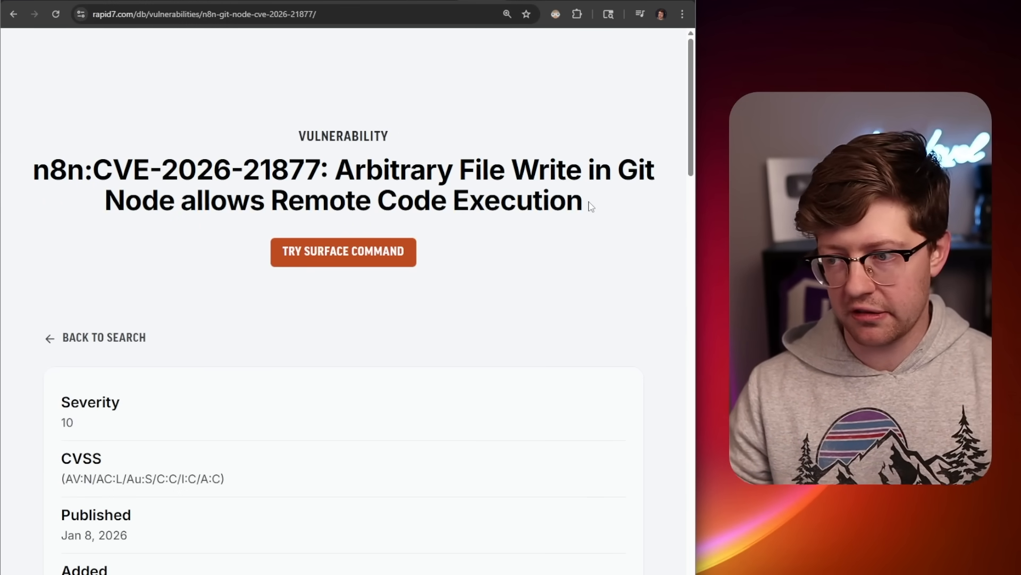
scroll(down, 3)
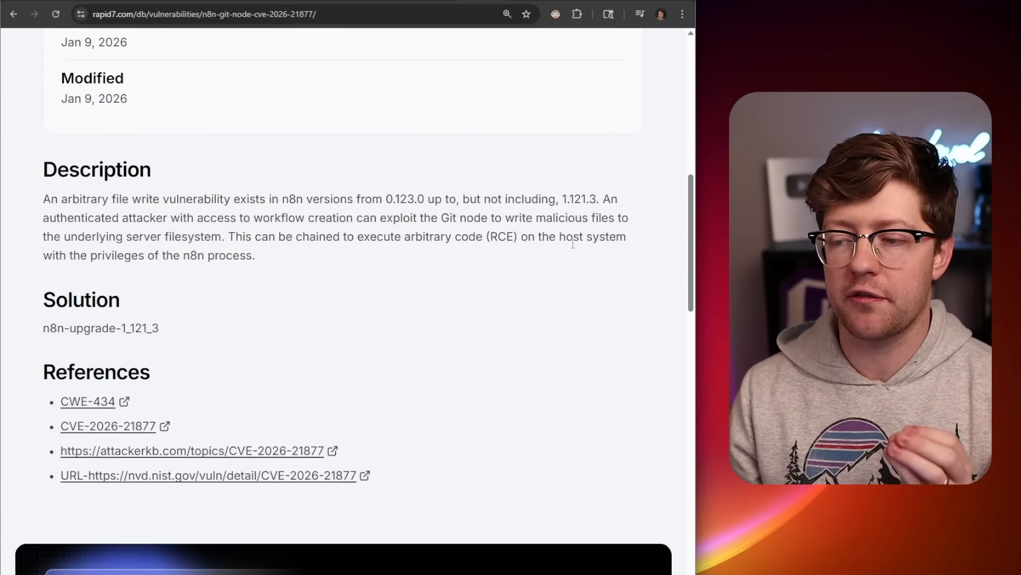
scroll(down, 3)
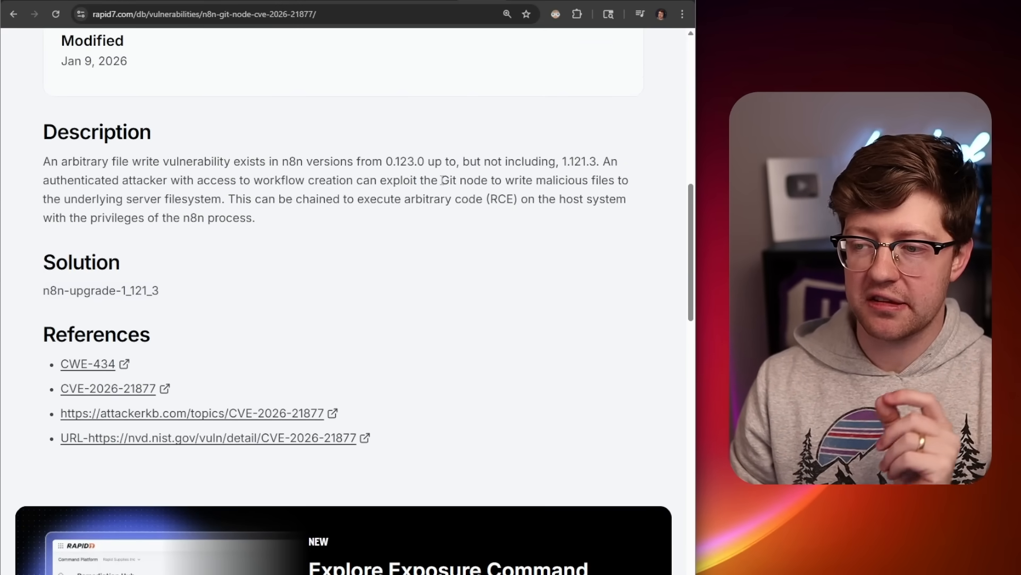
double_click(463, 180)
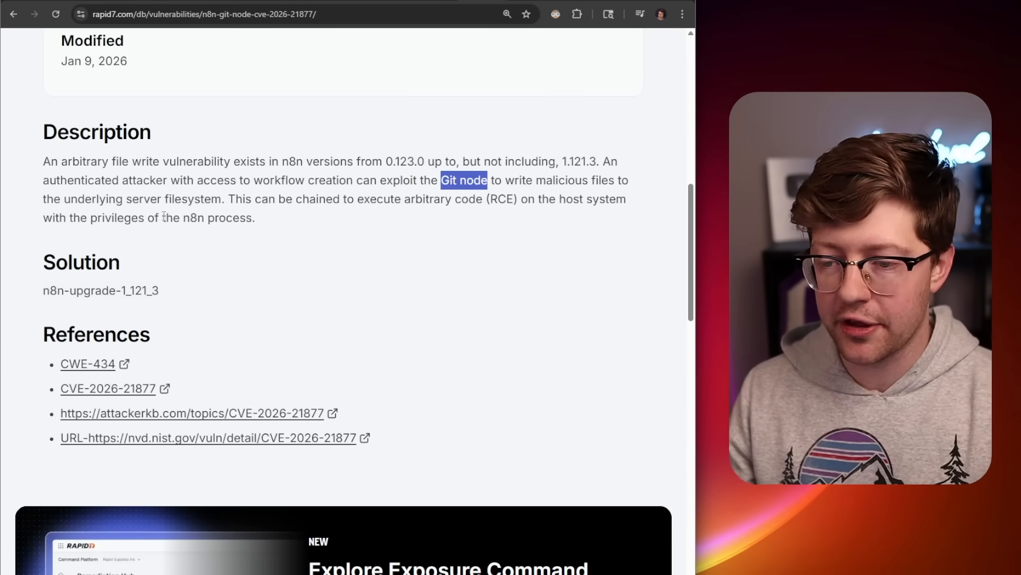
click(258, 222)
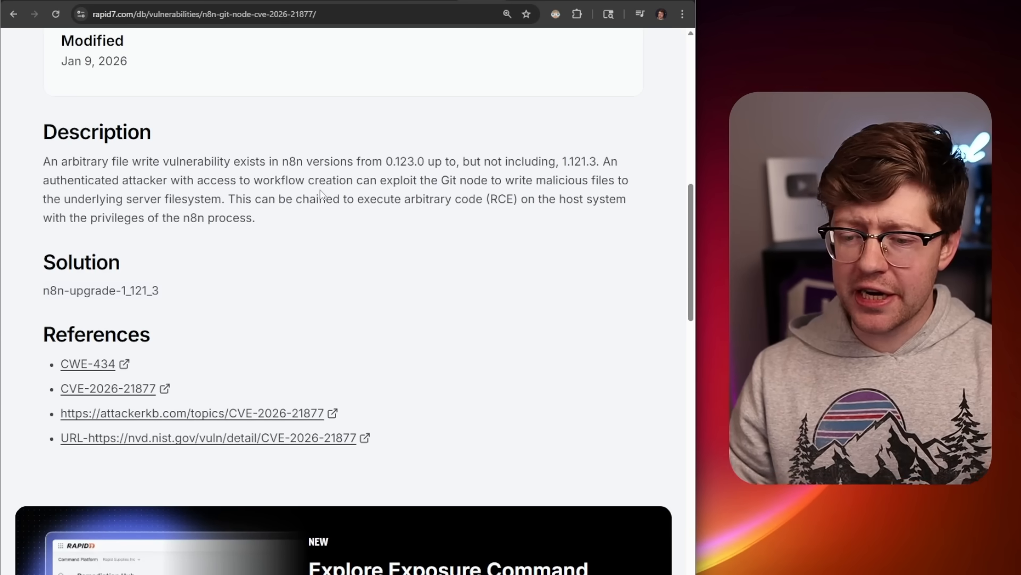
scroll(up, 3)
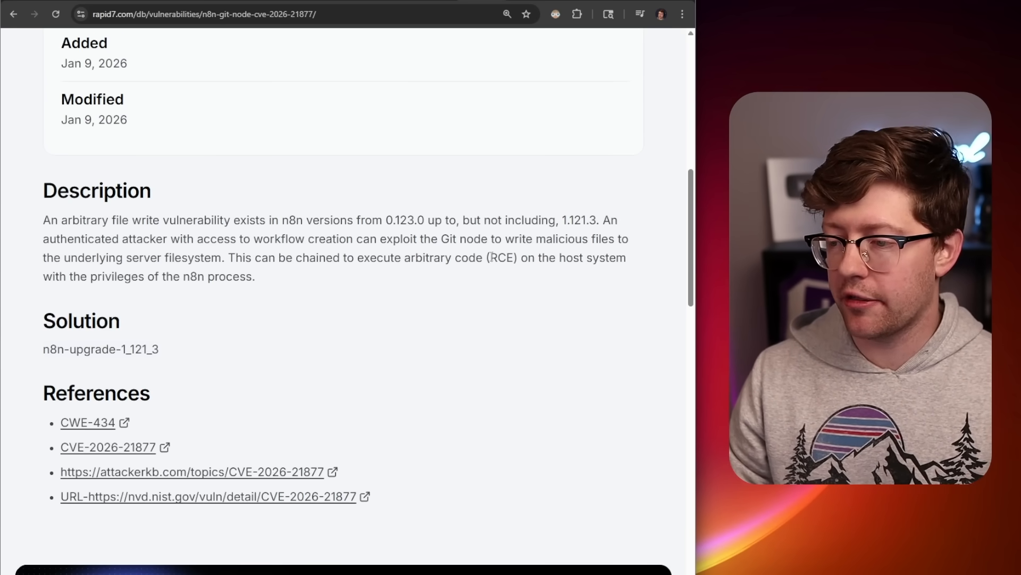
scroll(up, 3)
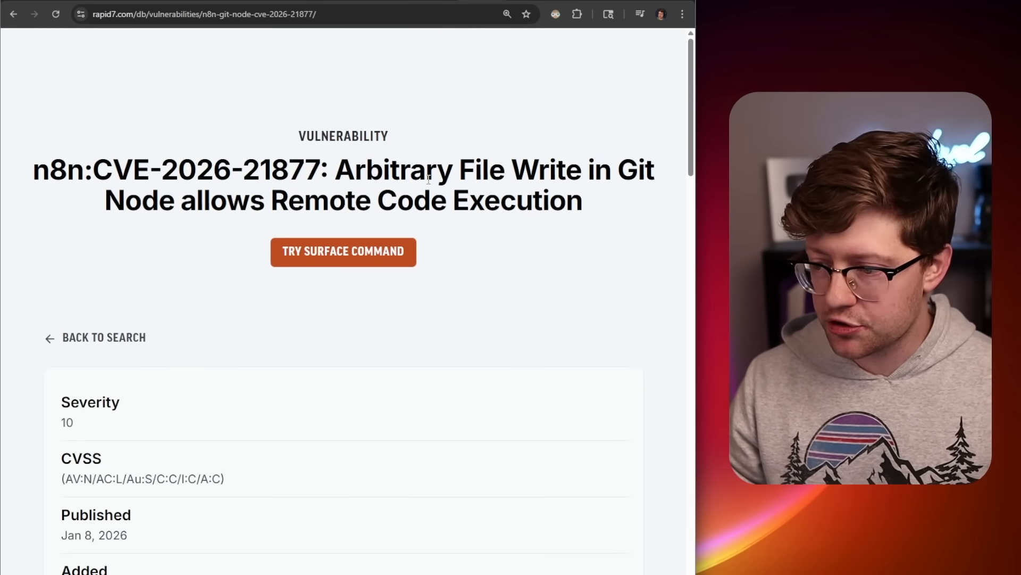
scroll(down, 3)
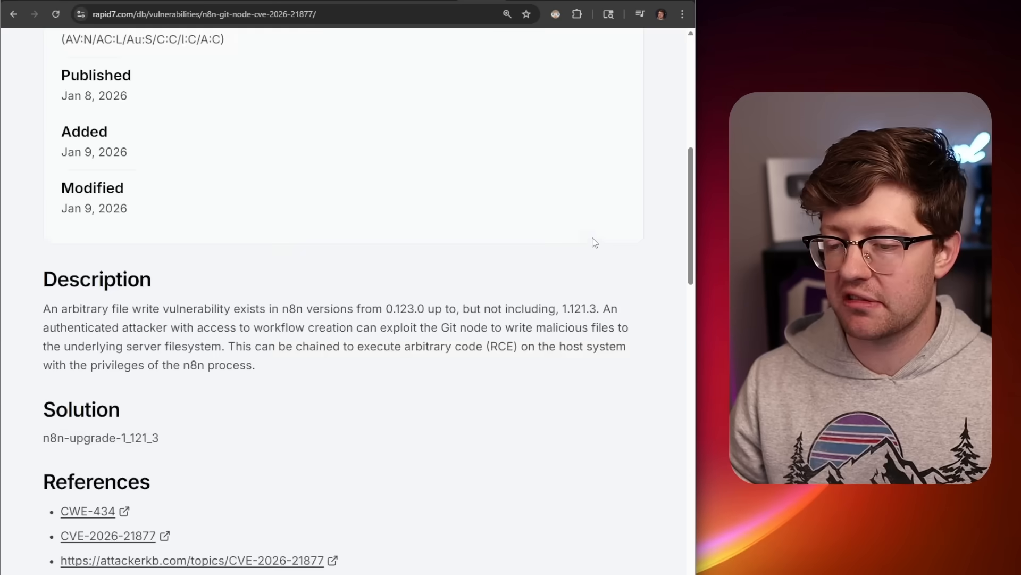
scroll(down, 3)
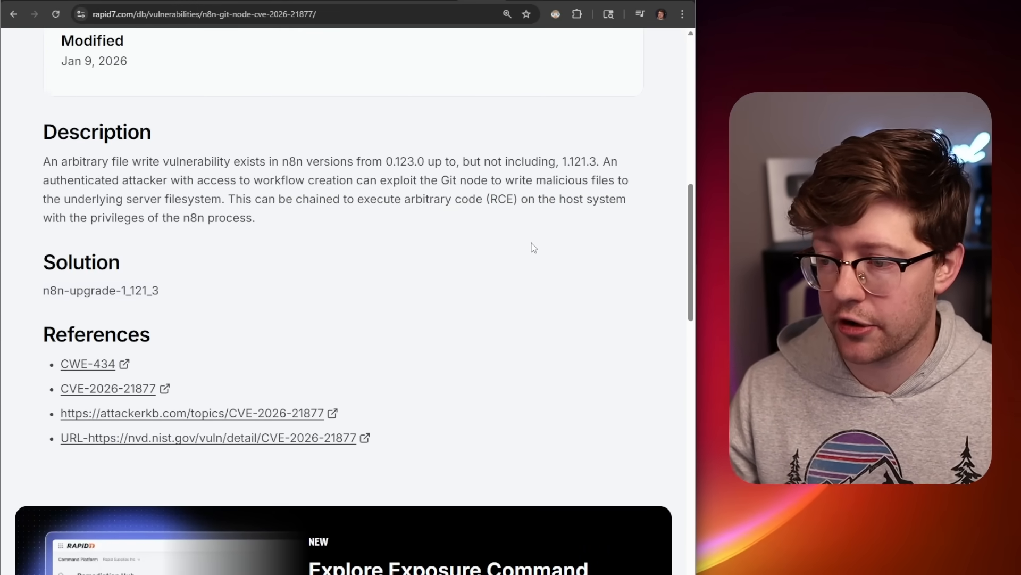
mouse_move(504, 238)
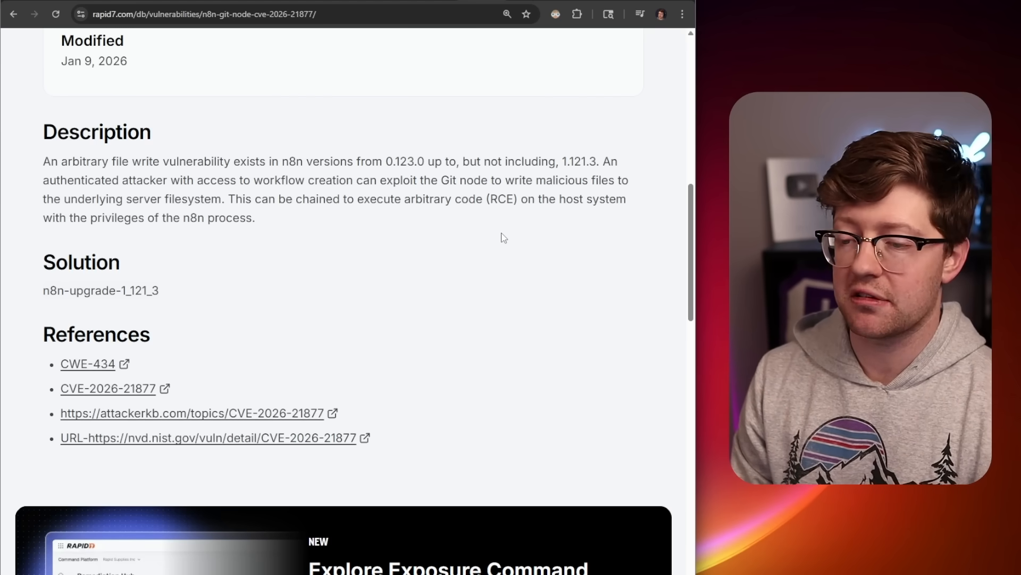
mouse_move(86, 235)
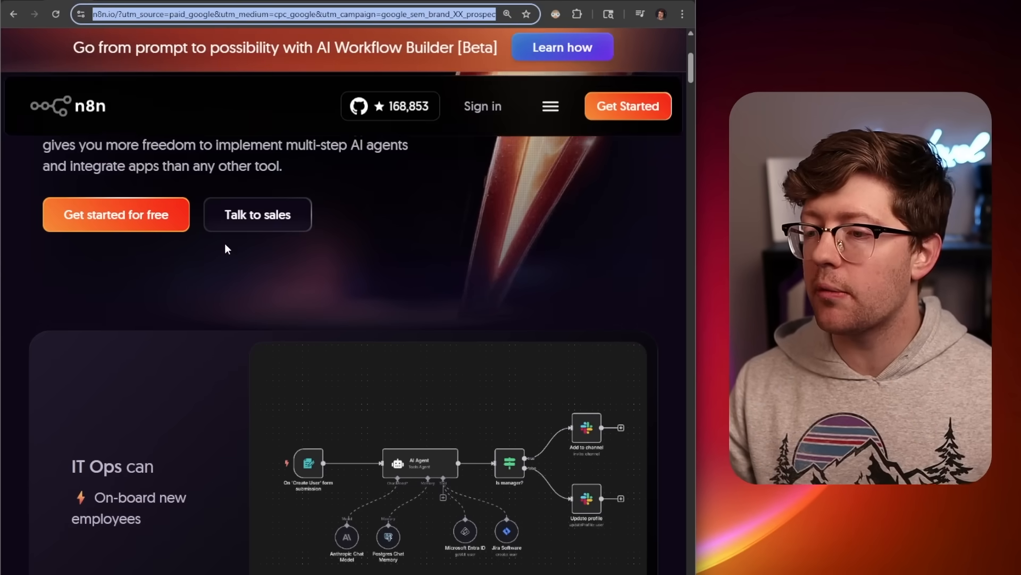
Step: Scroll the n8n homepage to the IT Ops employee on-boarding workflow with AI Agent and Slack steps
scroll(down, 3)
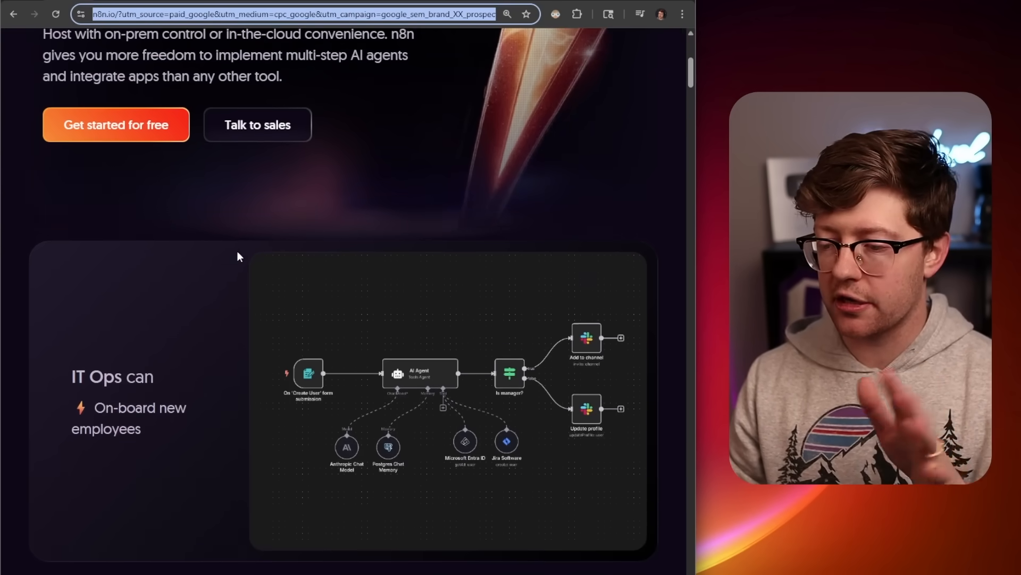
scroll(down, 3)
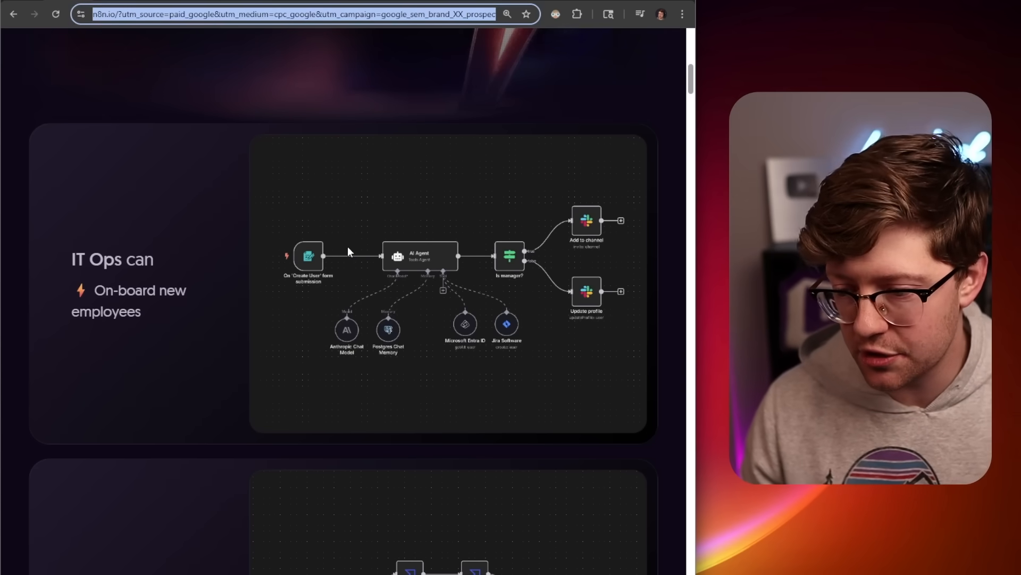
scroll(up, 3)
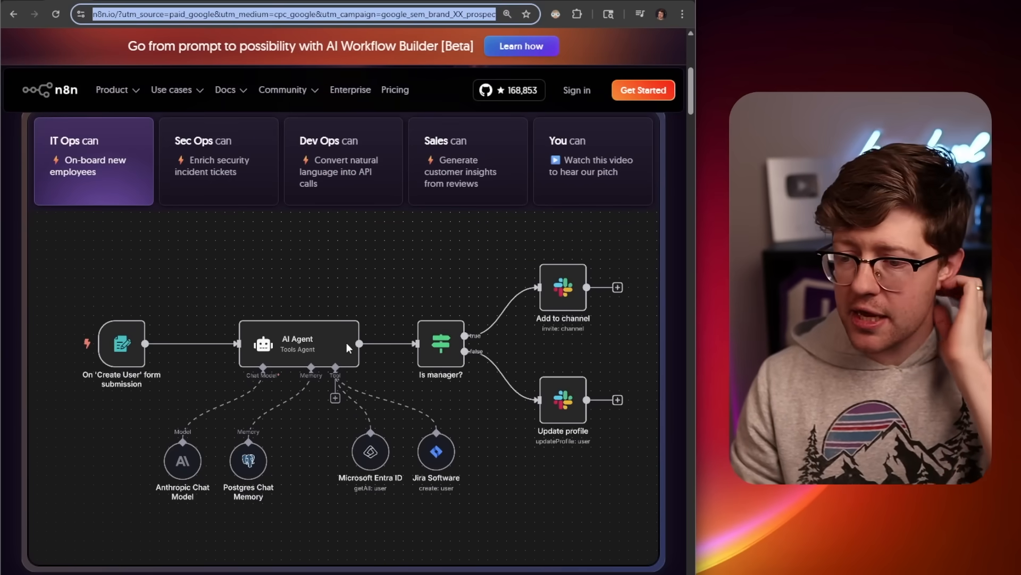
scroll(down, 3)
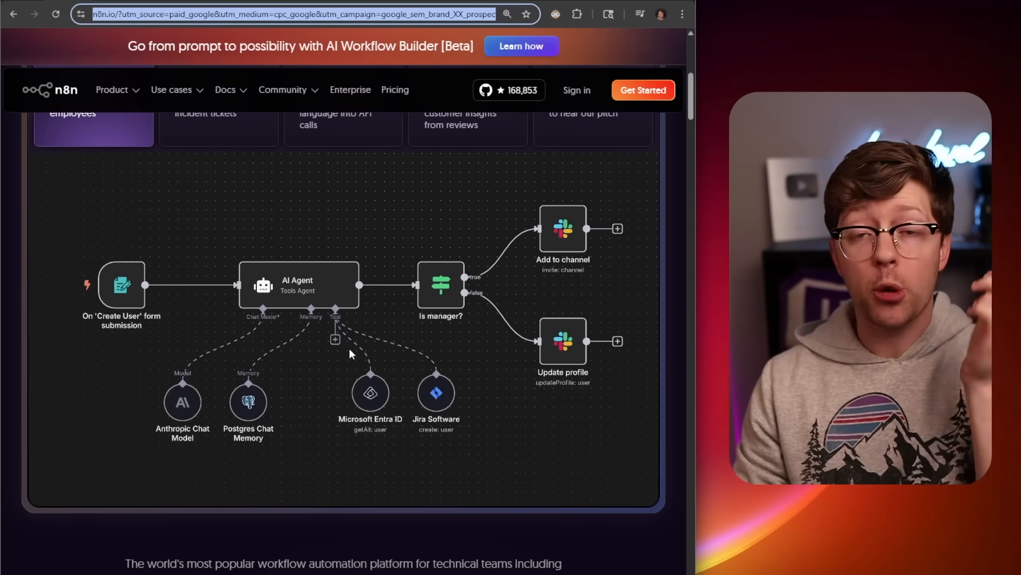
scroll(up, 3)
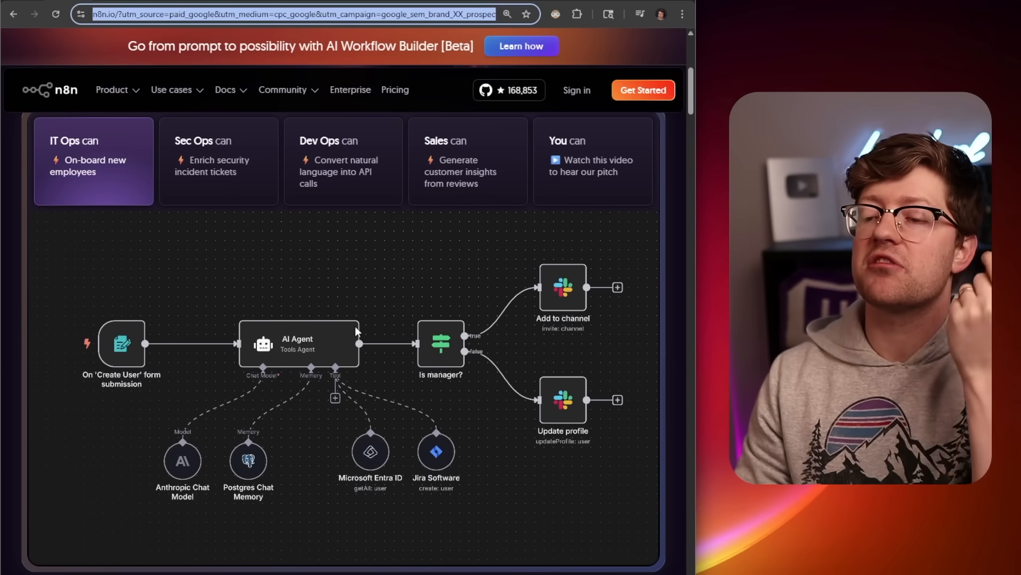
mouse_move(340, 369)
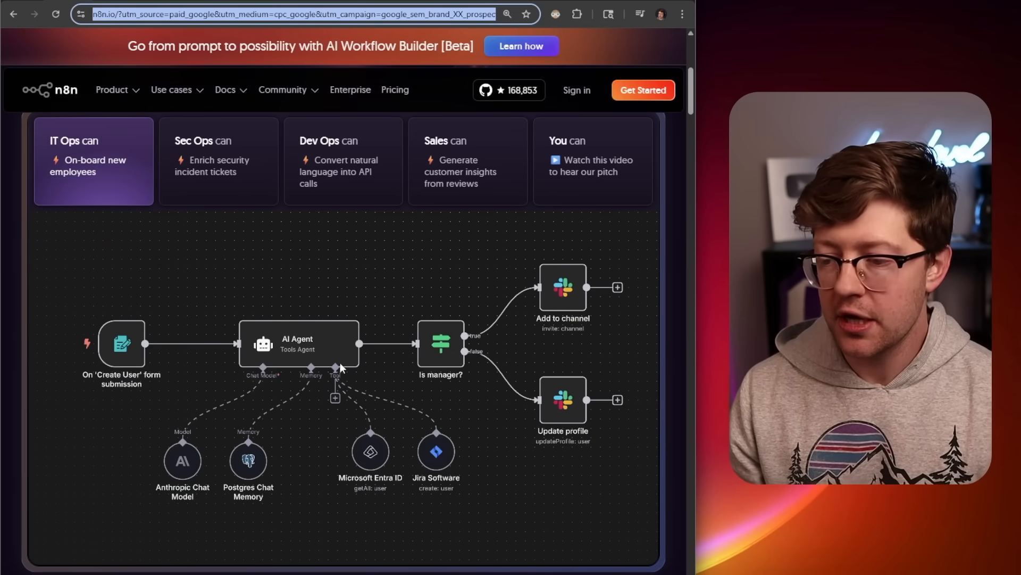
mouse_move(348, 387)
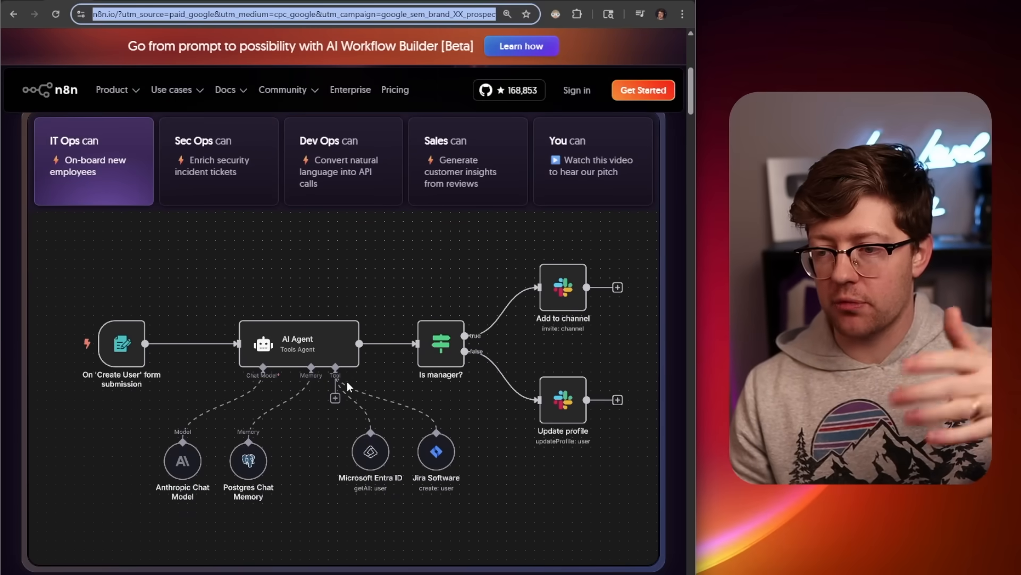
mouse_move(527, 306)
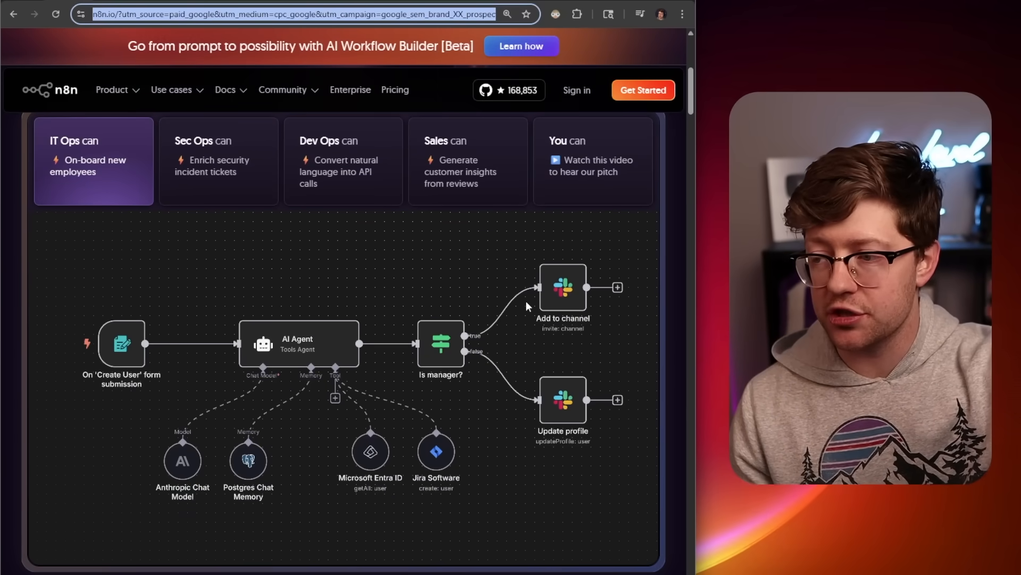
mouse_move(496, 339)
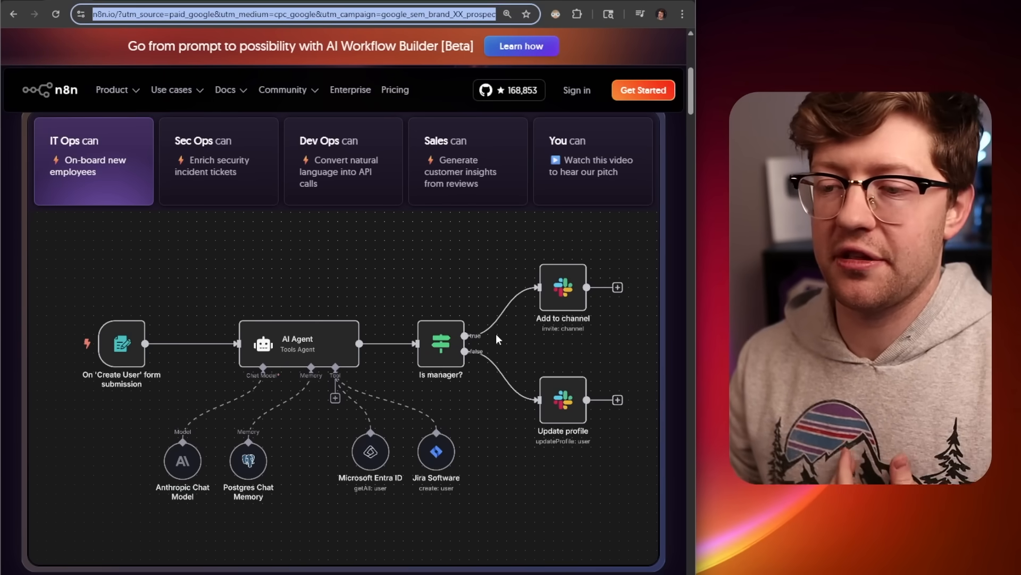
scroll(up, 3)
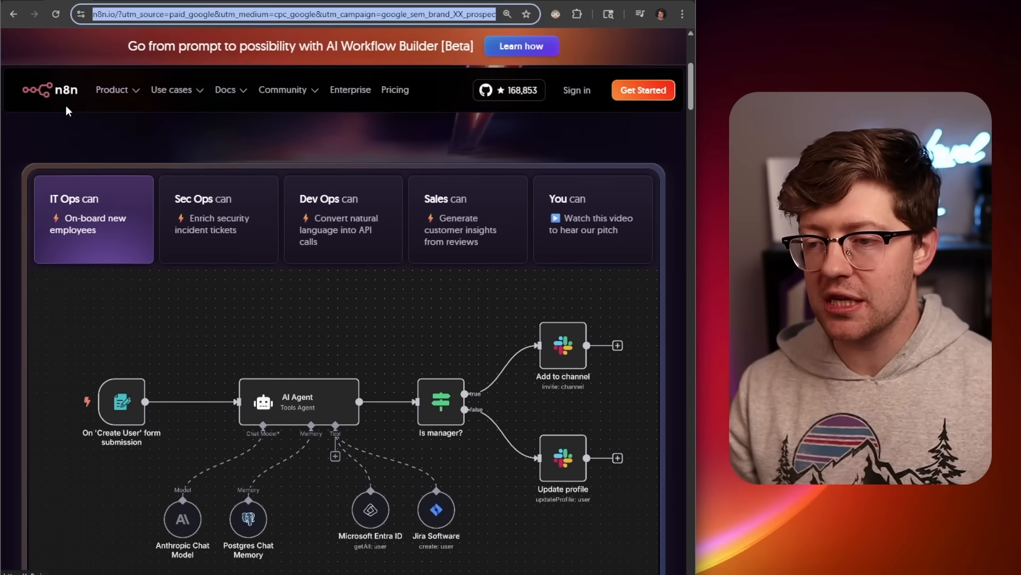
scroll(up, 3)
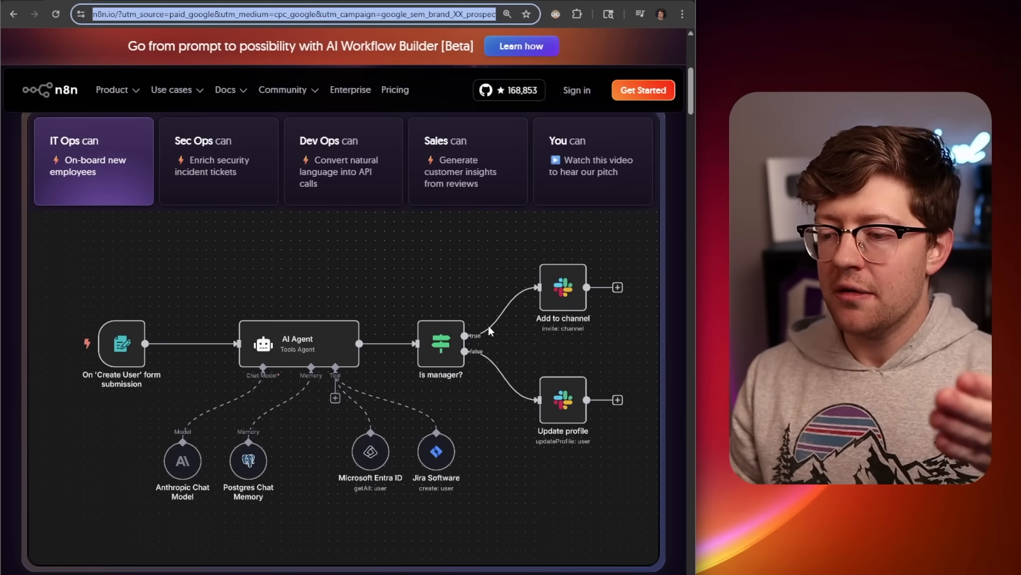
mouse_move(467, 353)
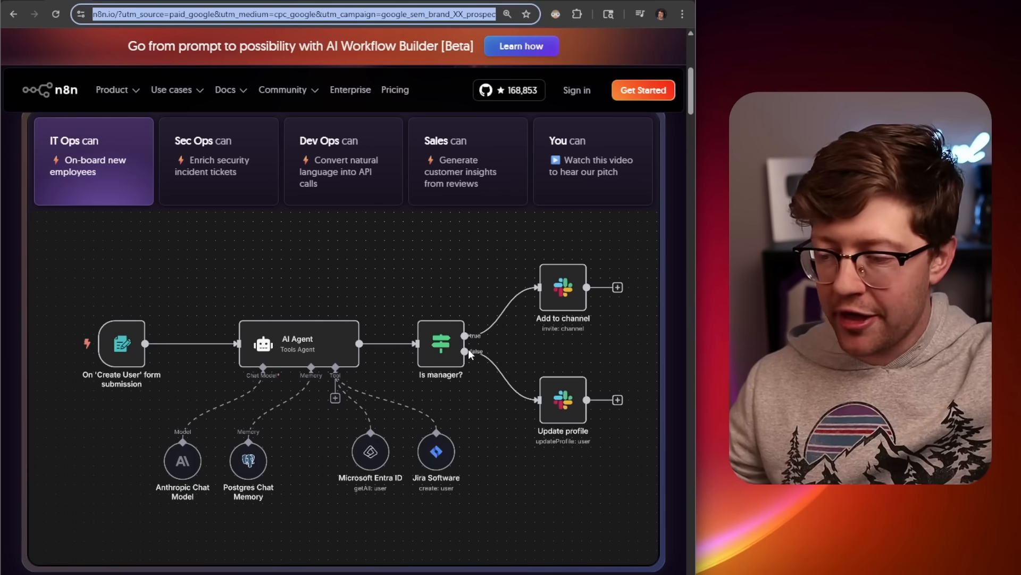
mouse_move(440, 352)
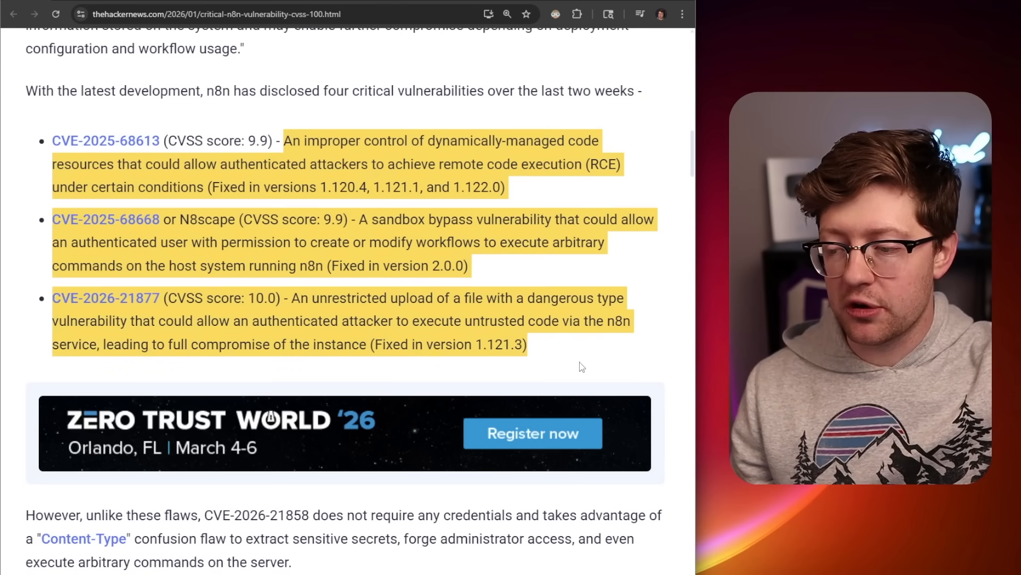
Step: Clear the highlighting from the CVE descriptions in The Hacker News article
click(512, 187)
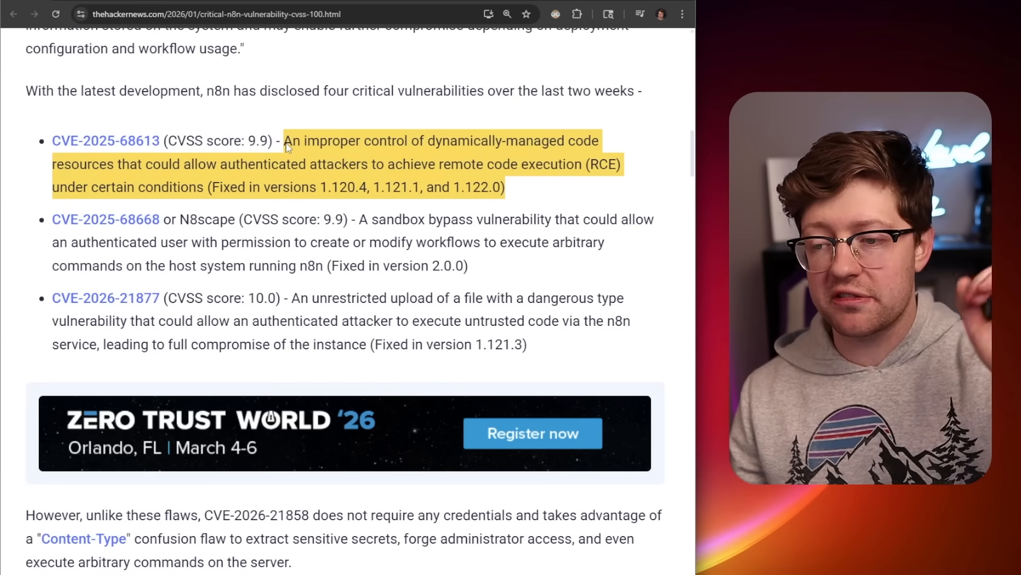
mouse_move(523, 196)
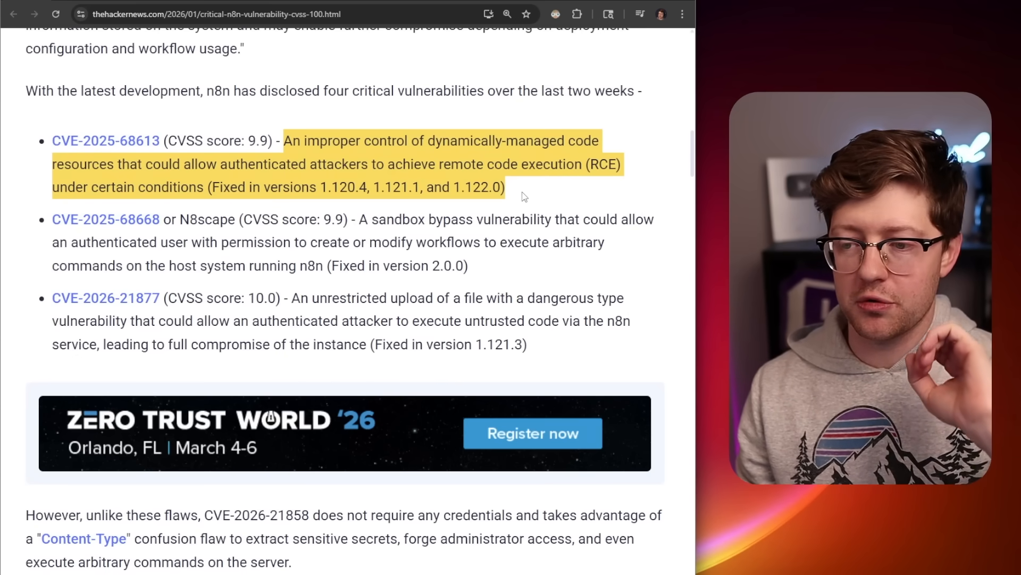
click(497, 203)
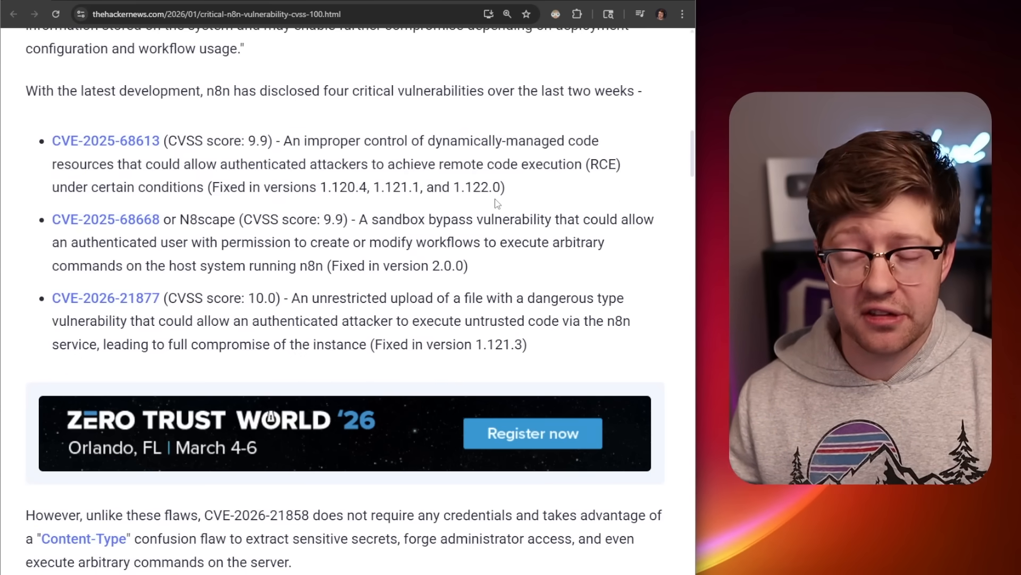